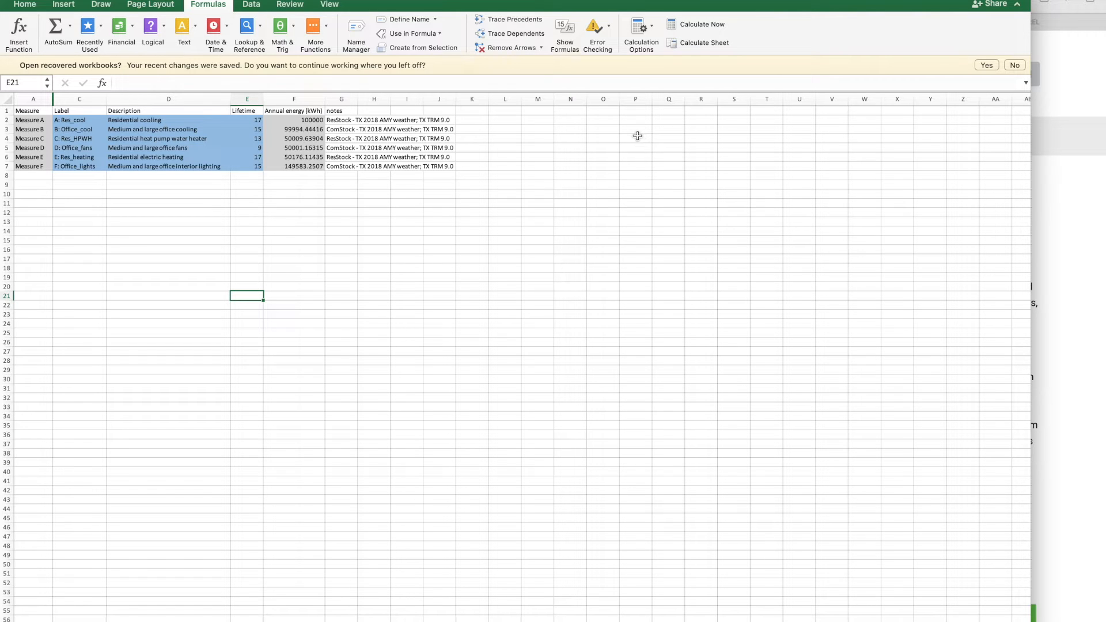
mouse_move(554, 163)
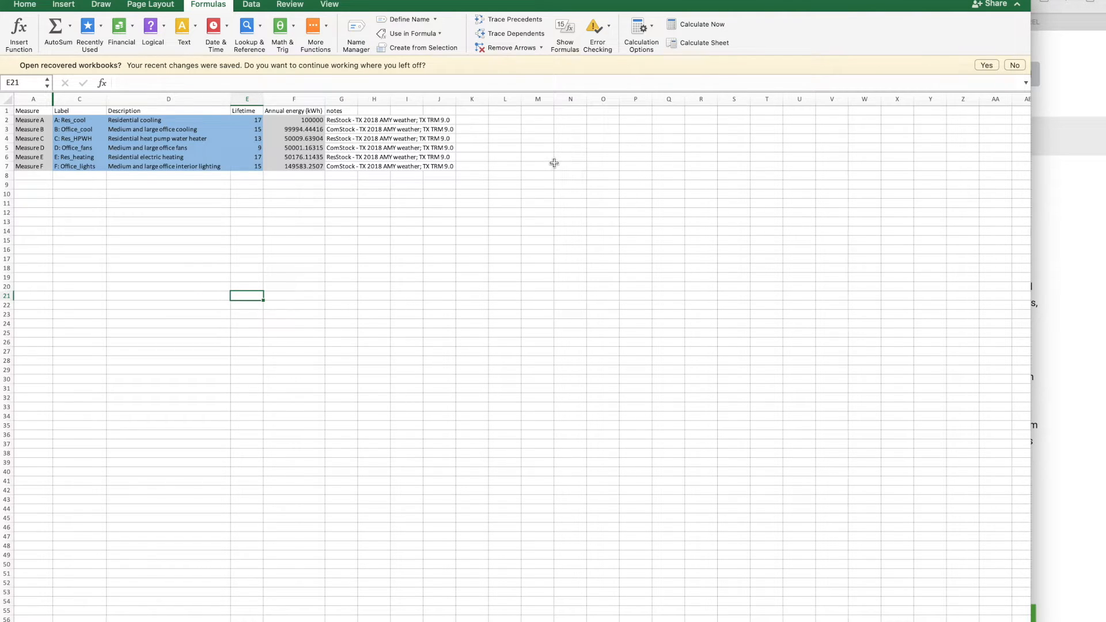
Relabel Measure F as Commercial_lights / 'Commercial interior lighting' and check F7's SUMIF formula.
left_click(79, 166)
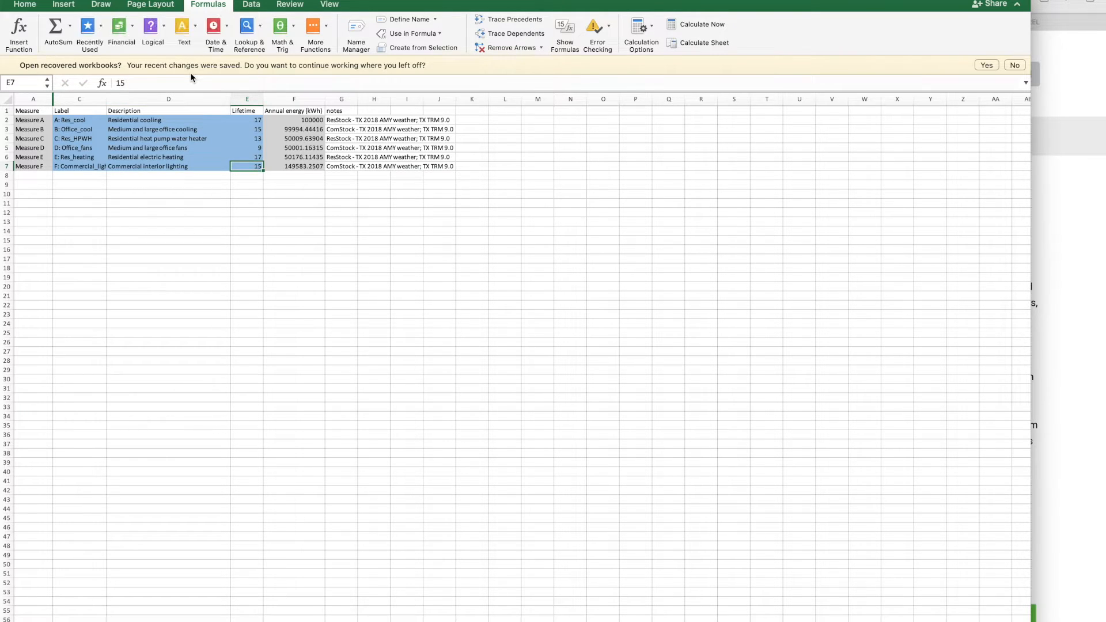
left_click(294, 166)
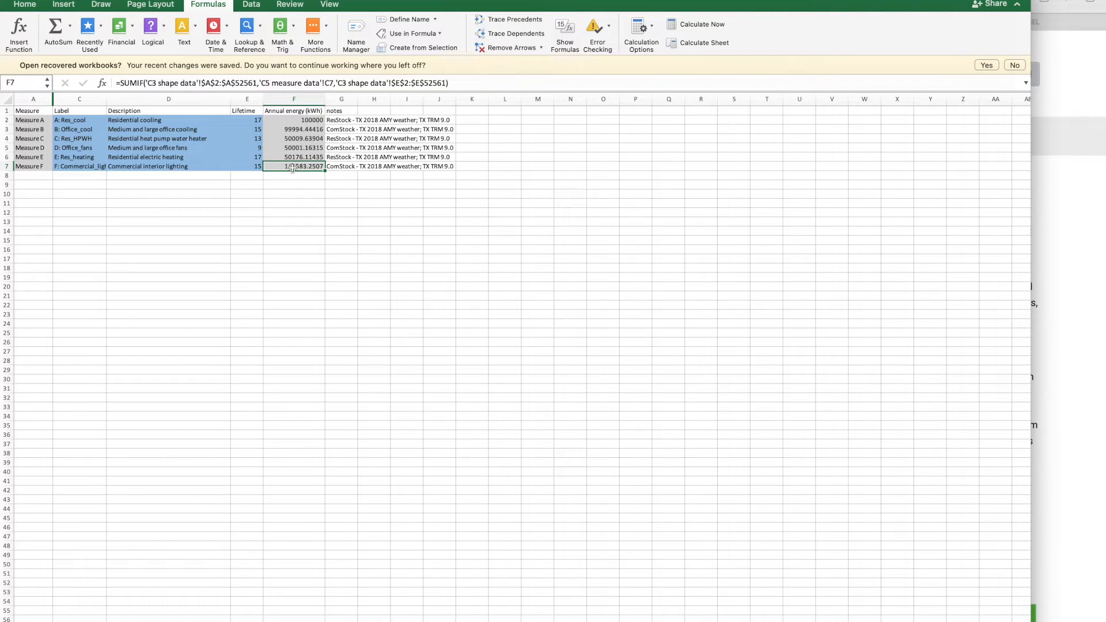
mouse_move(266, 183)
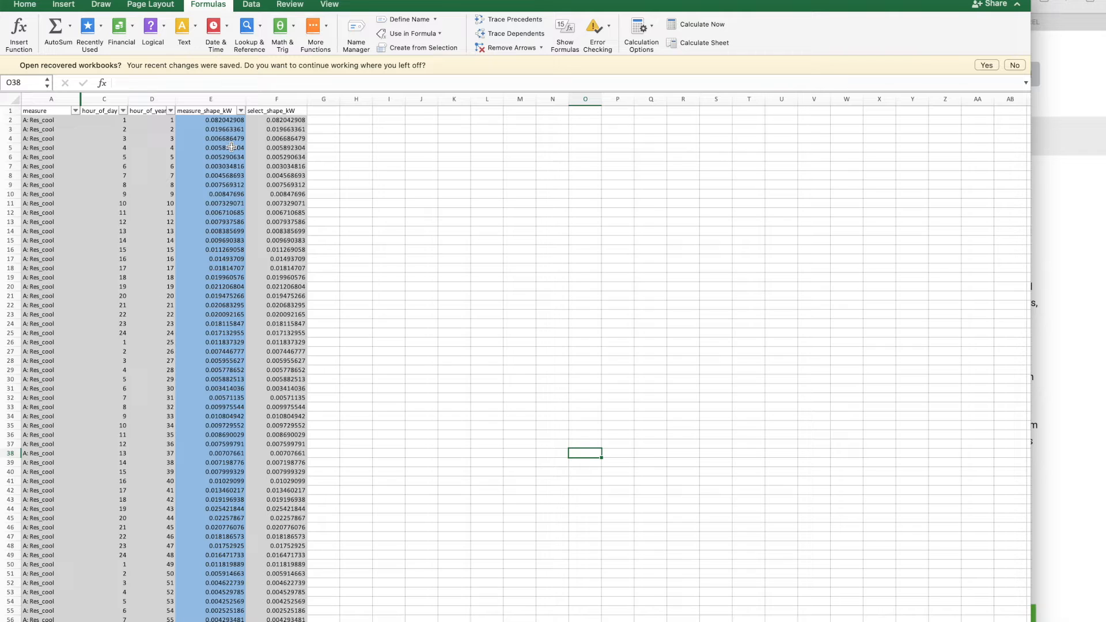
mouse_move(259, 158)
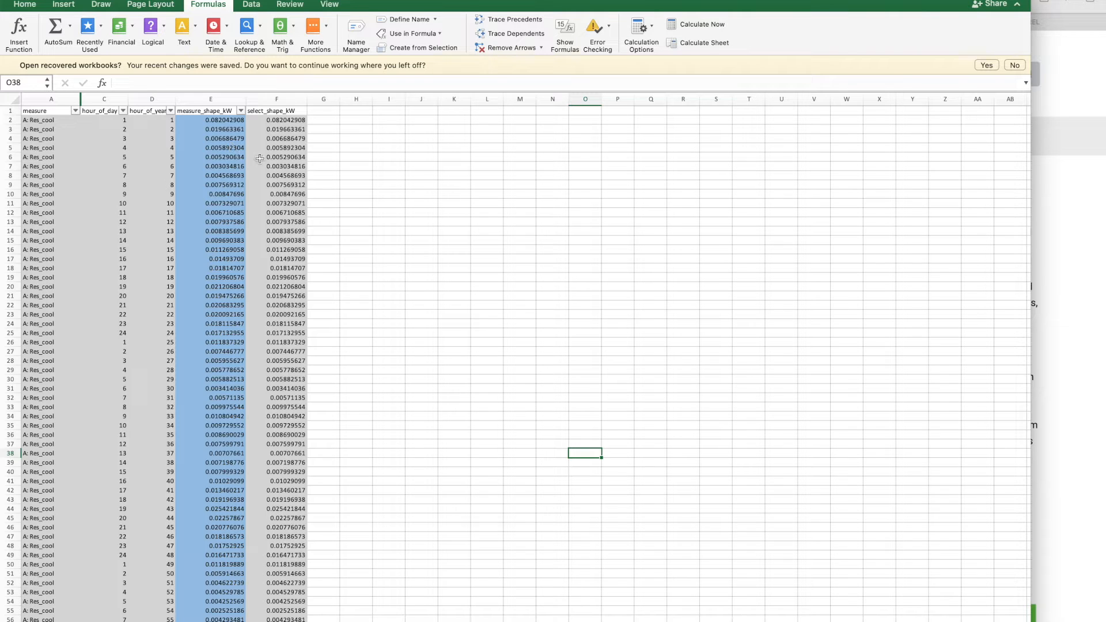
mouse_move(290, 186)
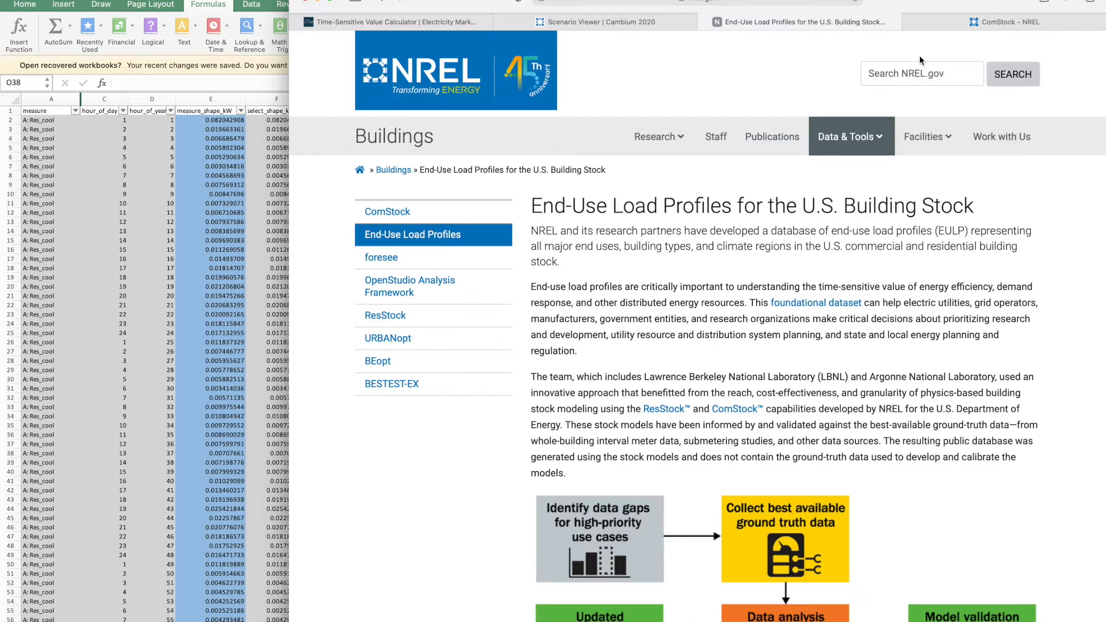
mouse_move(746, 212)
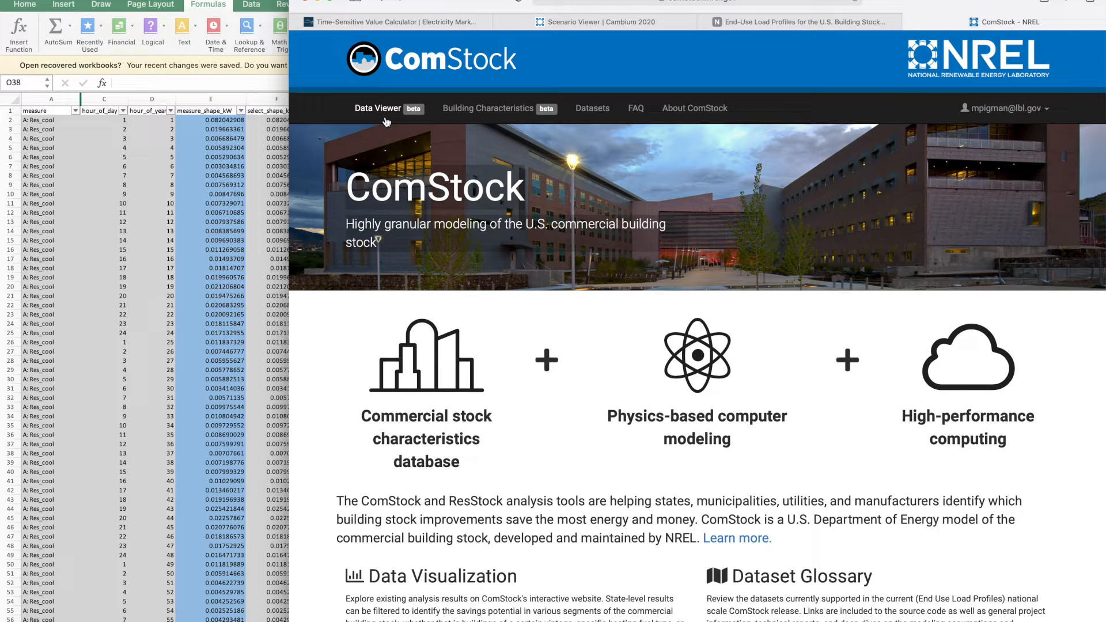
Open the 2018 ComStock state load profiles dataset and the Texas timeseries view.
left_click(591, 108)
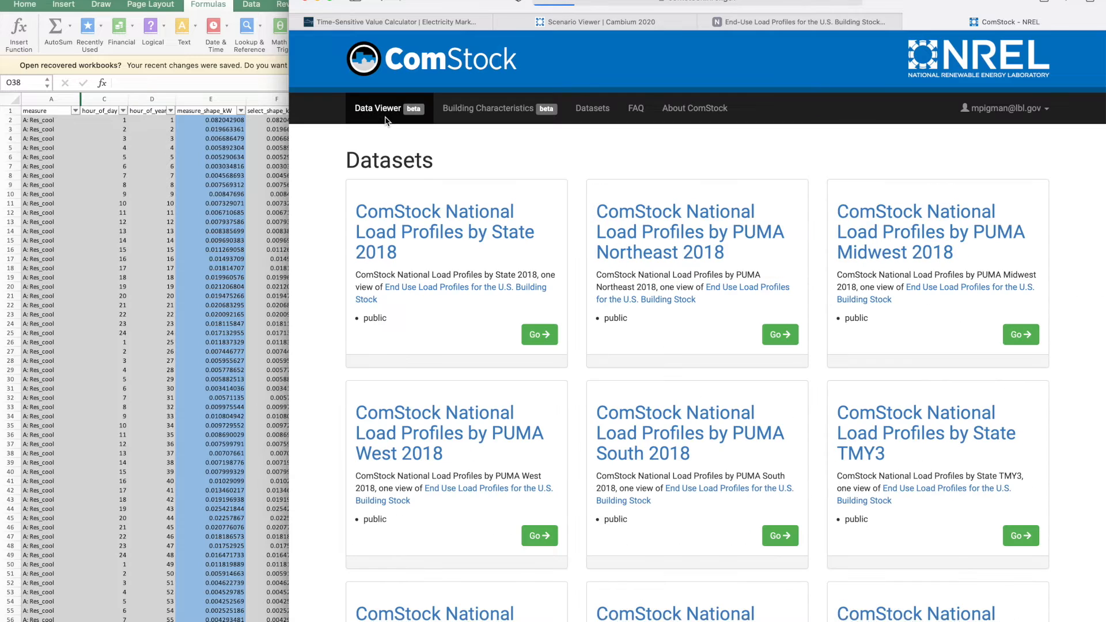
mouse_move(445, 232)
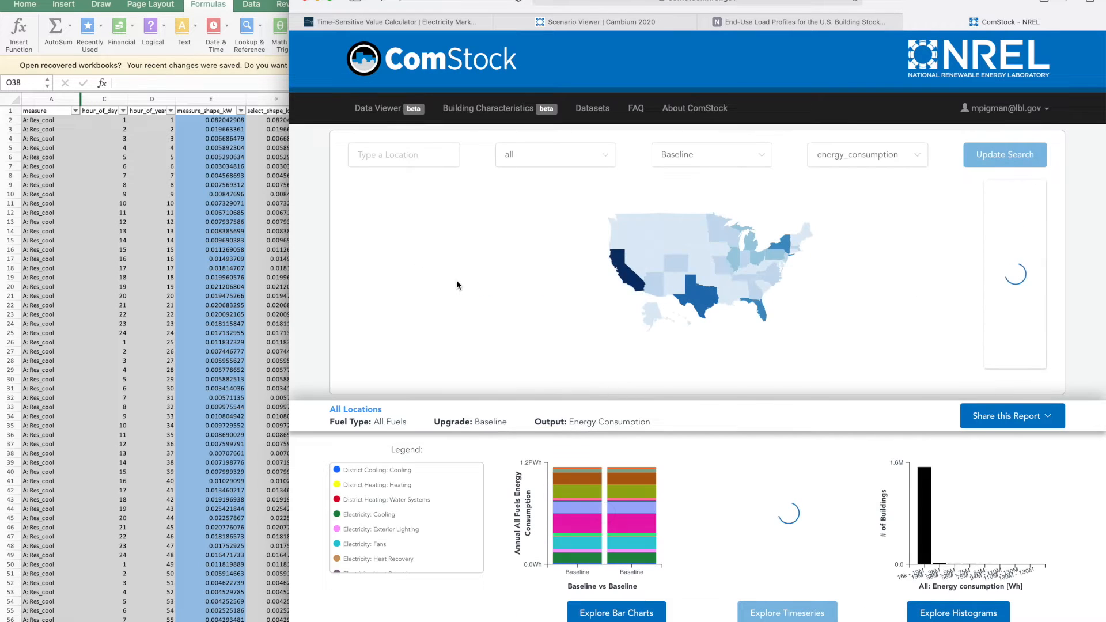
mouse_move(704, 305)
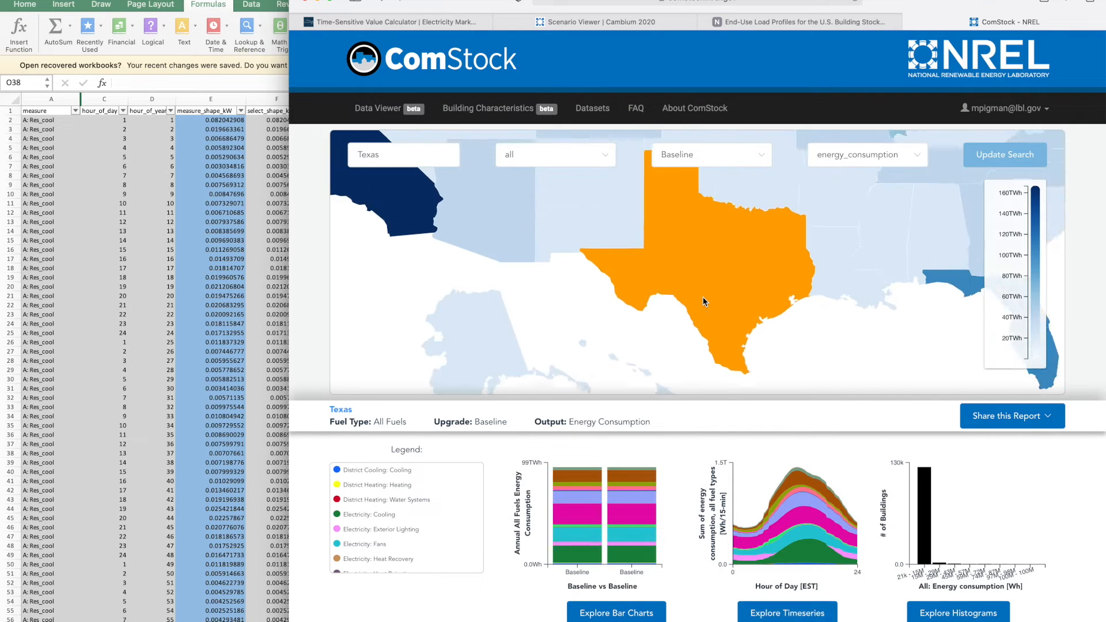
left_click(1004, 155)
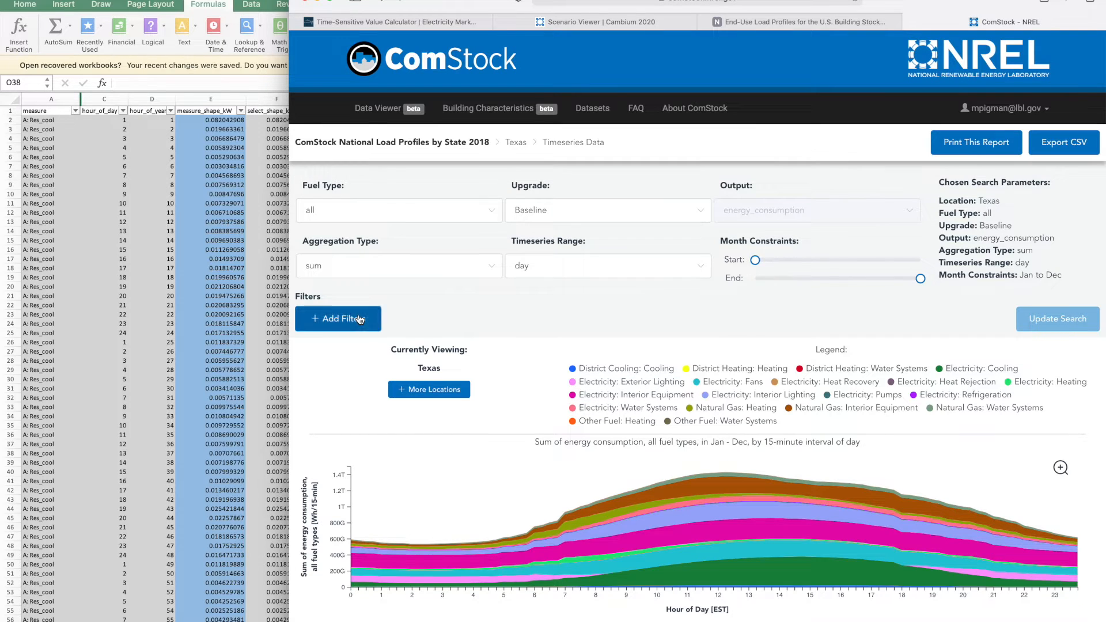
left_click(339, 318)
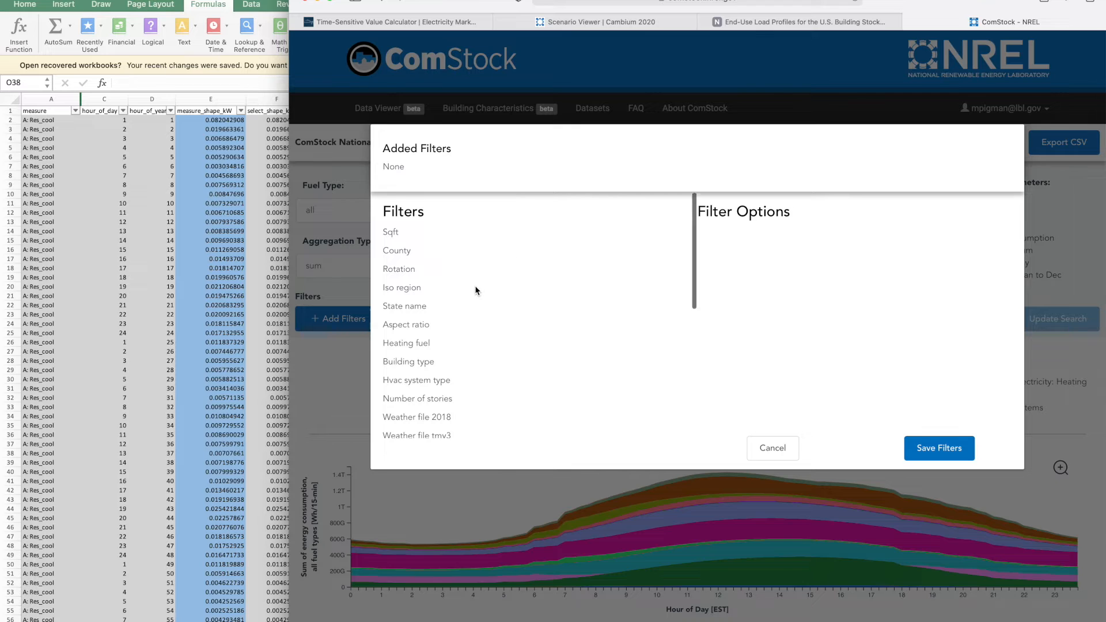
scroll("down", 3)
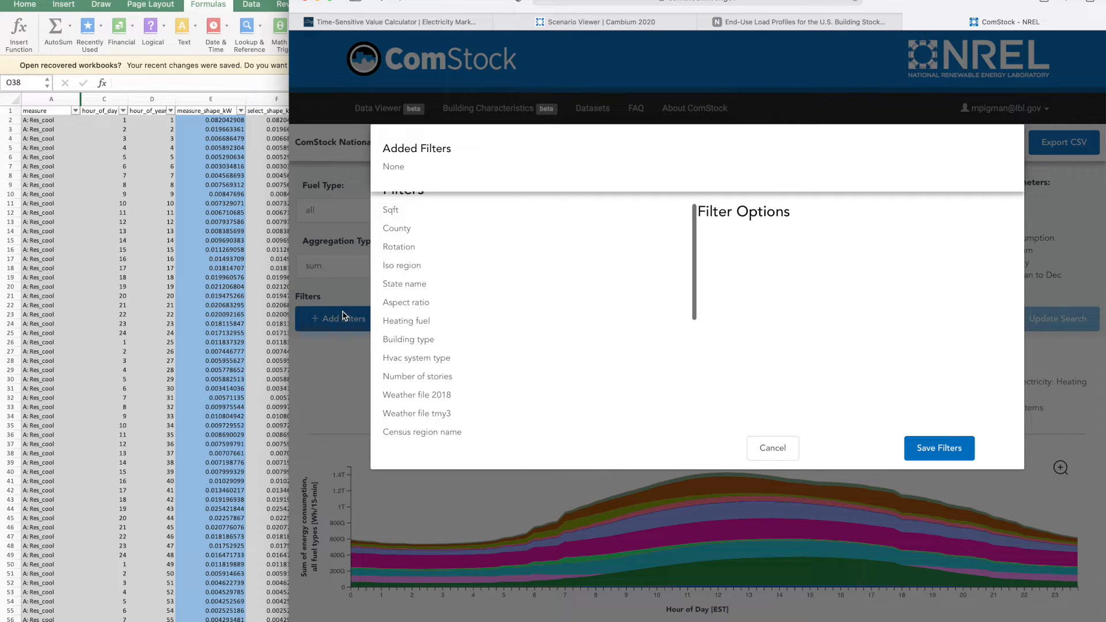
left_click(408, 339)
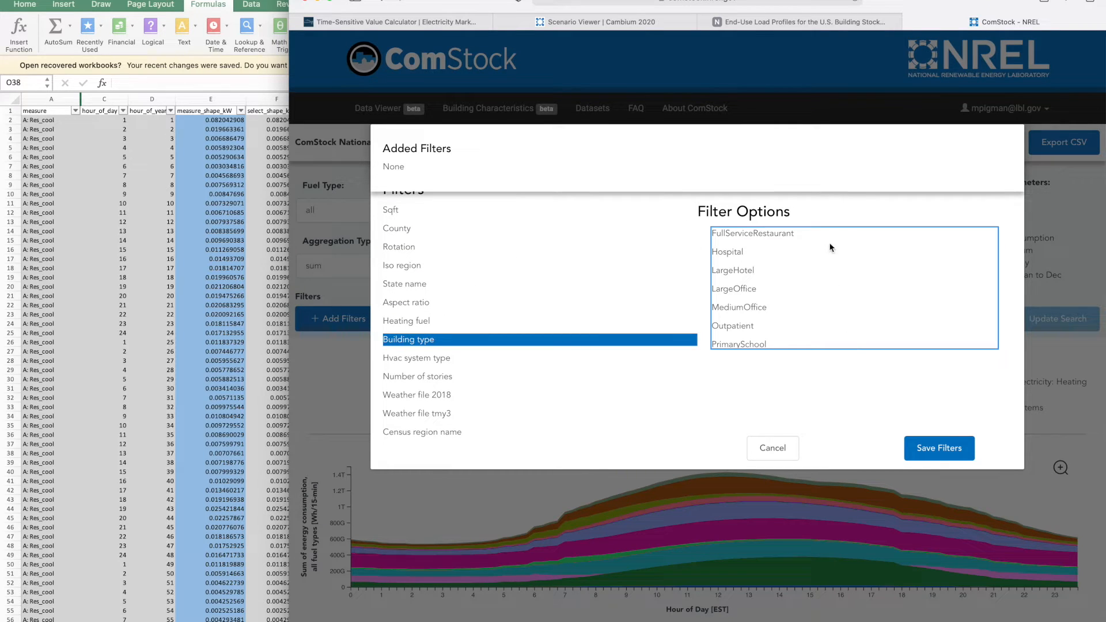
left_click(772, 448)
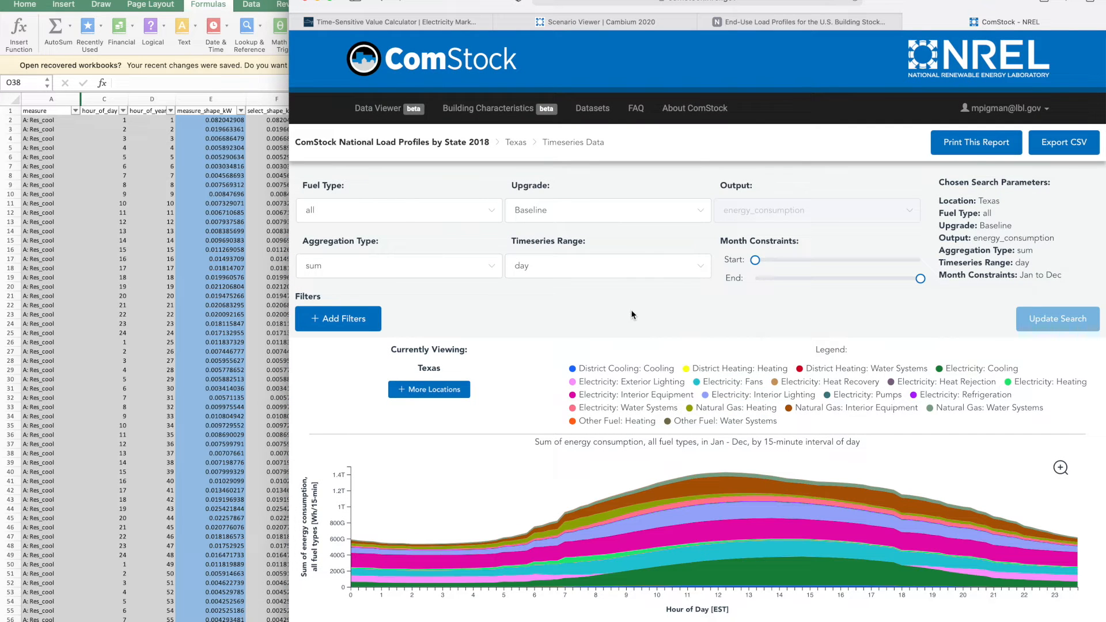
mouse_move(684, 318)
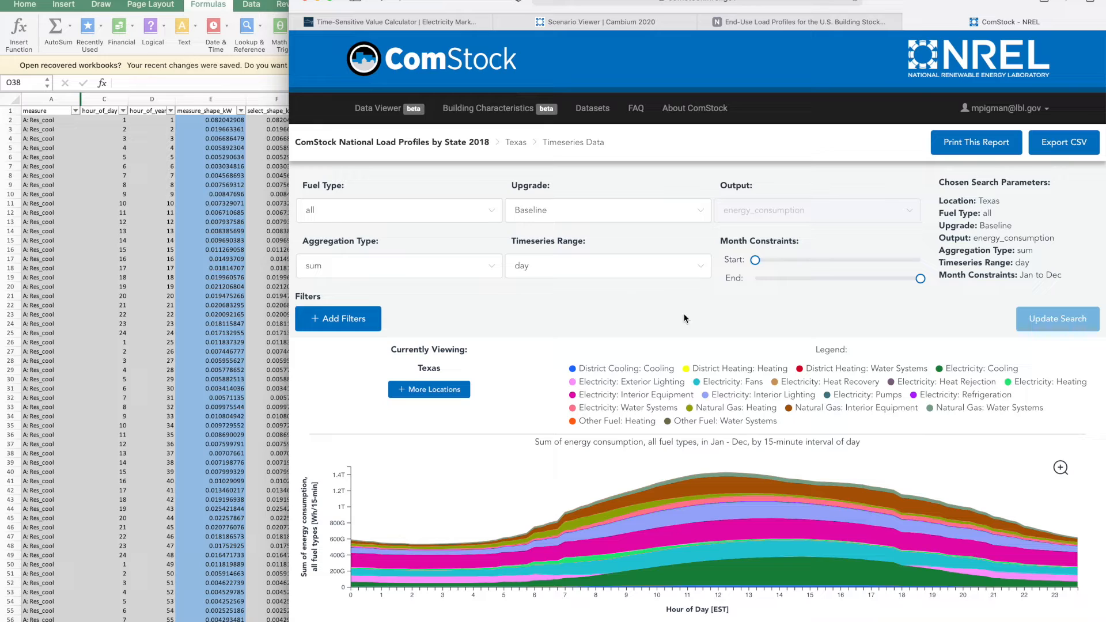
Export Texas data at 15-minute resolution and open 15_minute_timeseries_data-2.csv.
left_click(1064, 141)
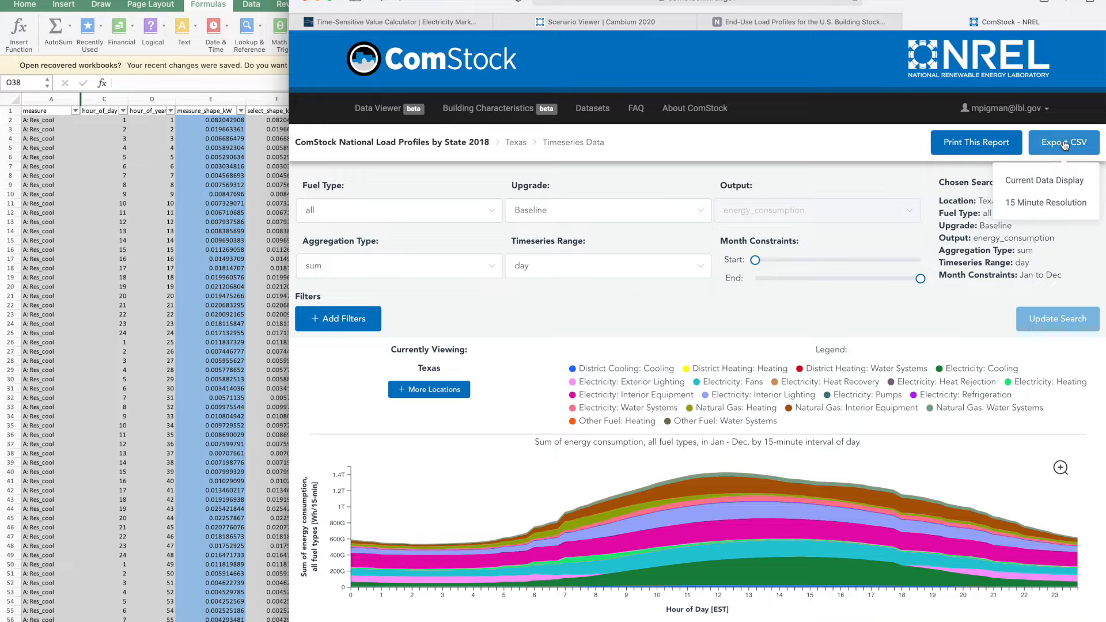
mouse_move(1046, 203)
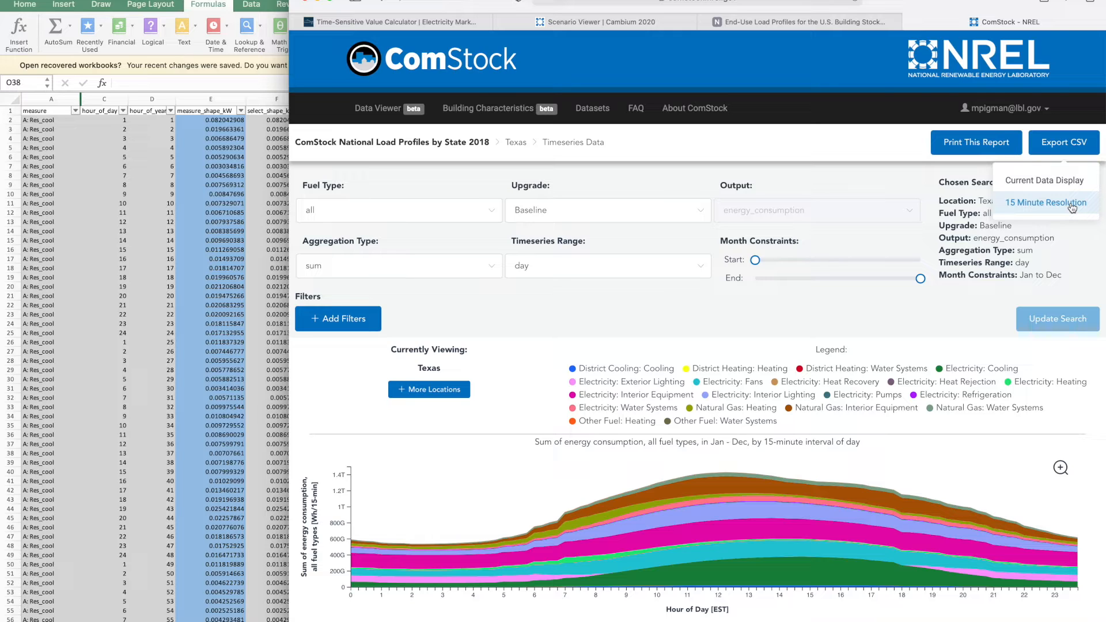
left_click(1047, 203)
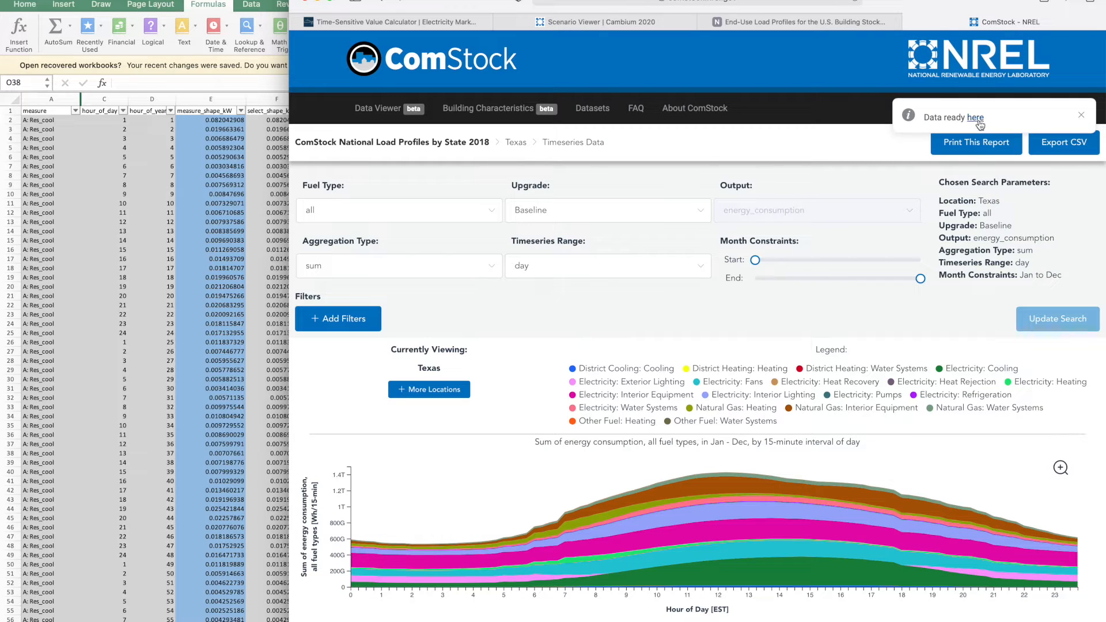
mouse_move(1005, 117)
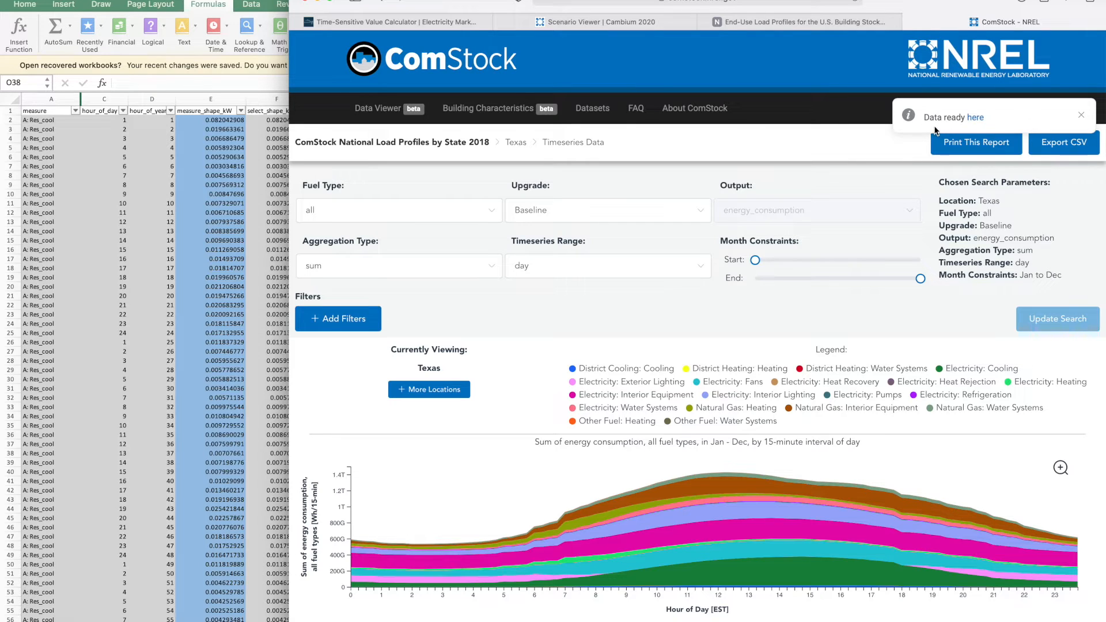
mouse_move(1025, 126)
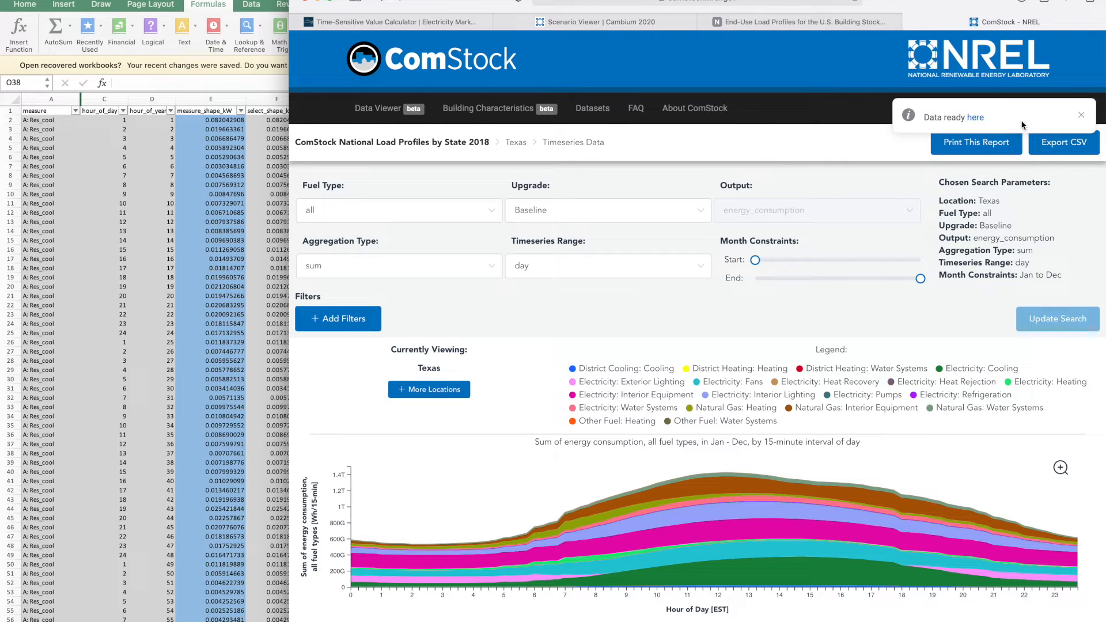
mouse_move(921, 198)
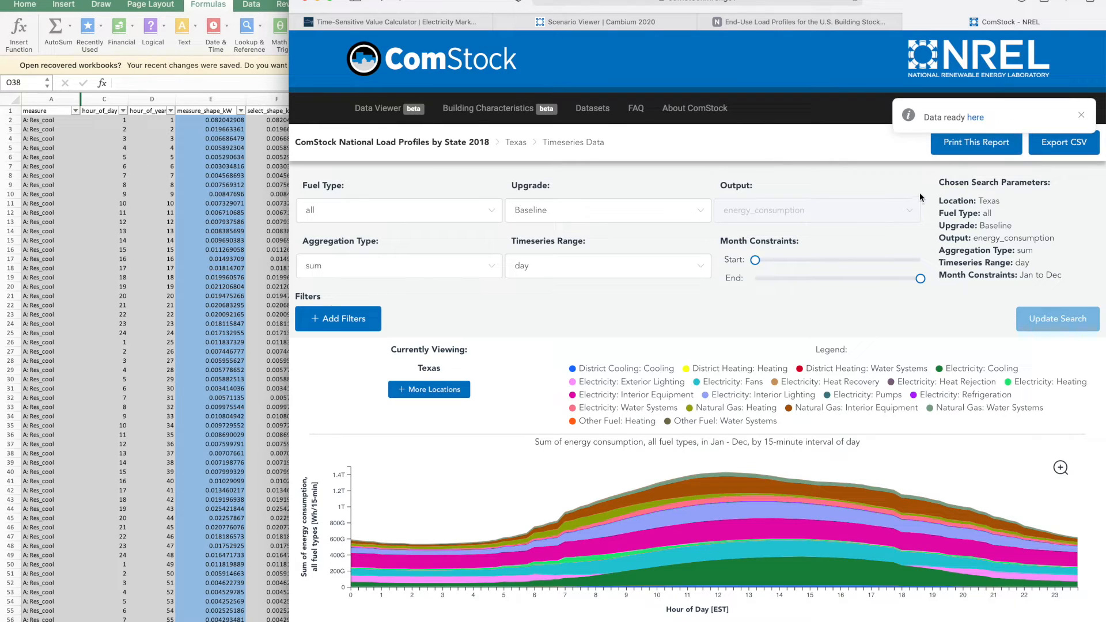
mouse_move(991, 305)
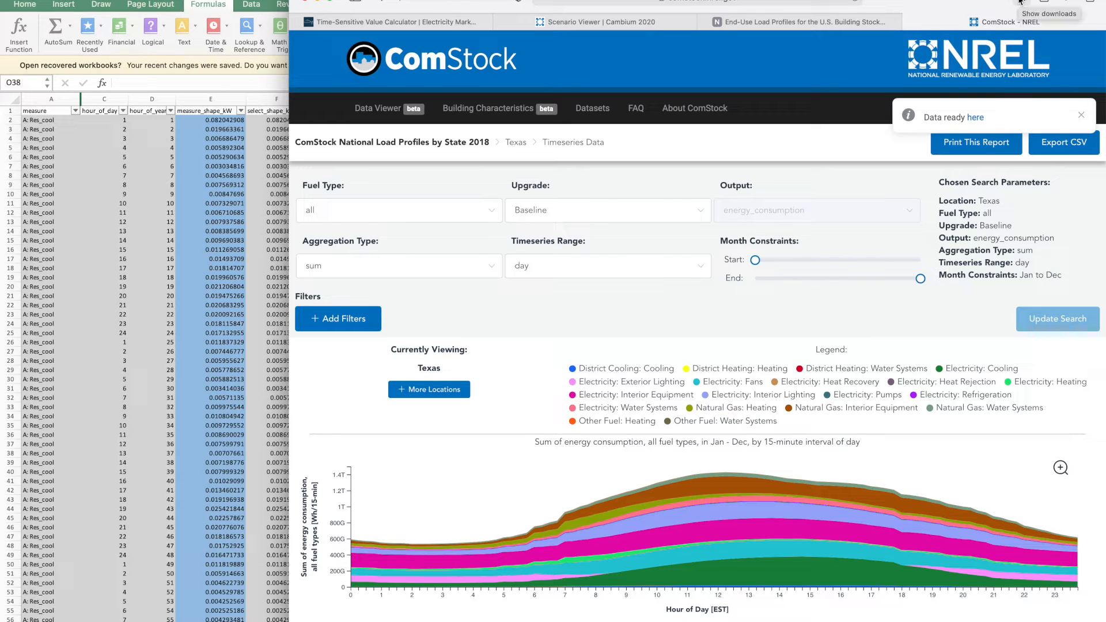
left_click(1049, 14)
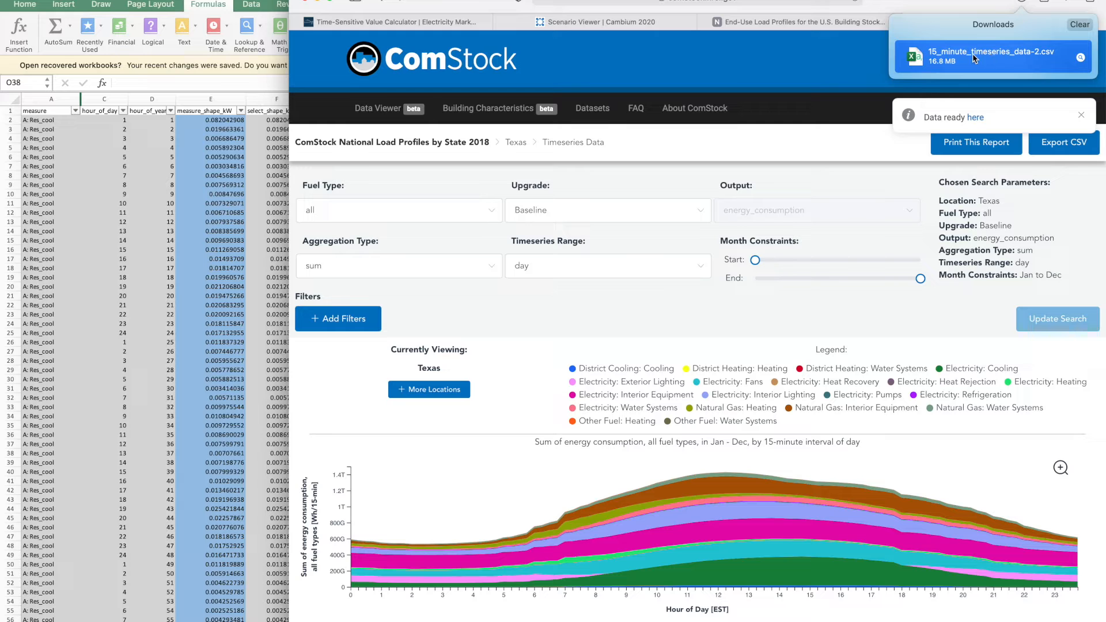
left_click(973, 55)
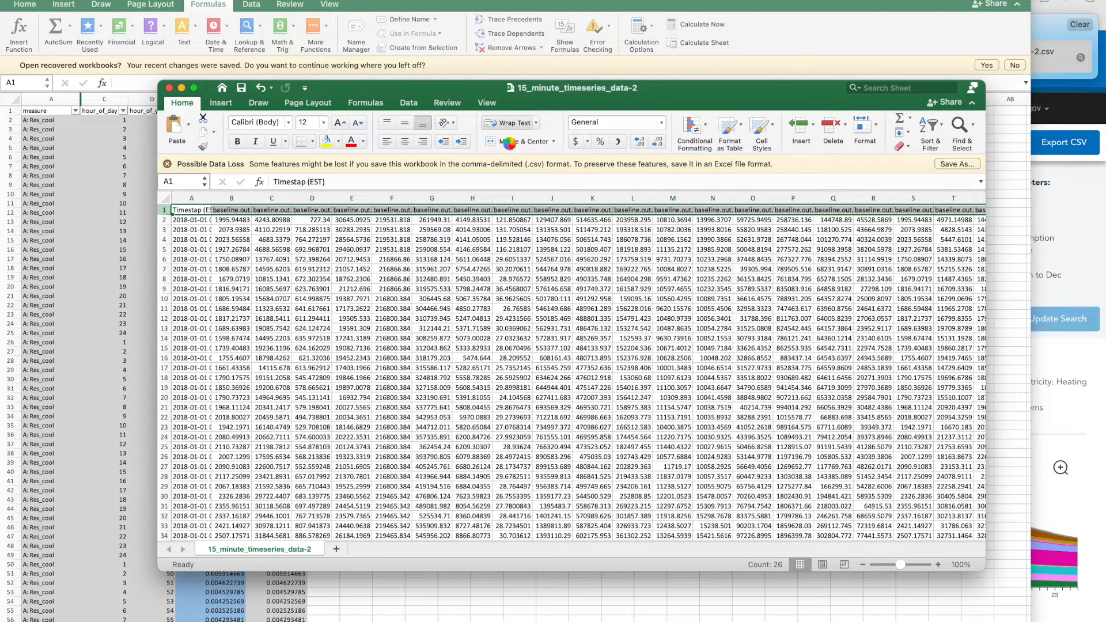
Search the CSV for 'lighting' and select the interior_lighting energy values to copy.
left_click(503, 123)
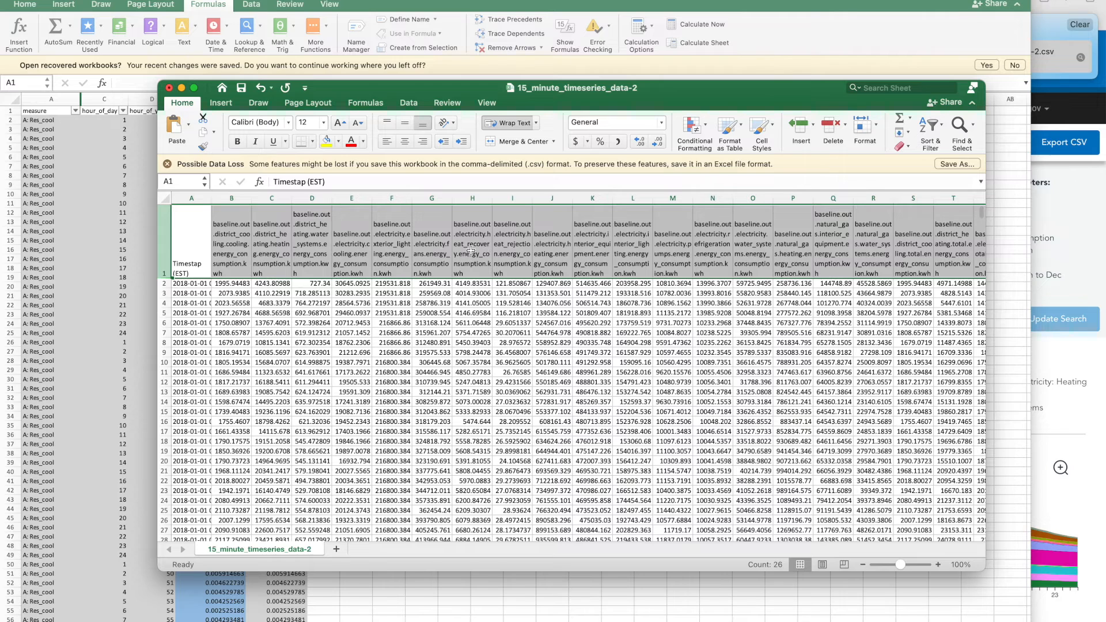
left_click(896, 88)
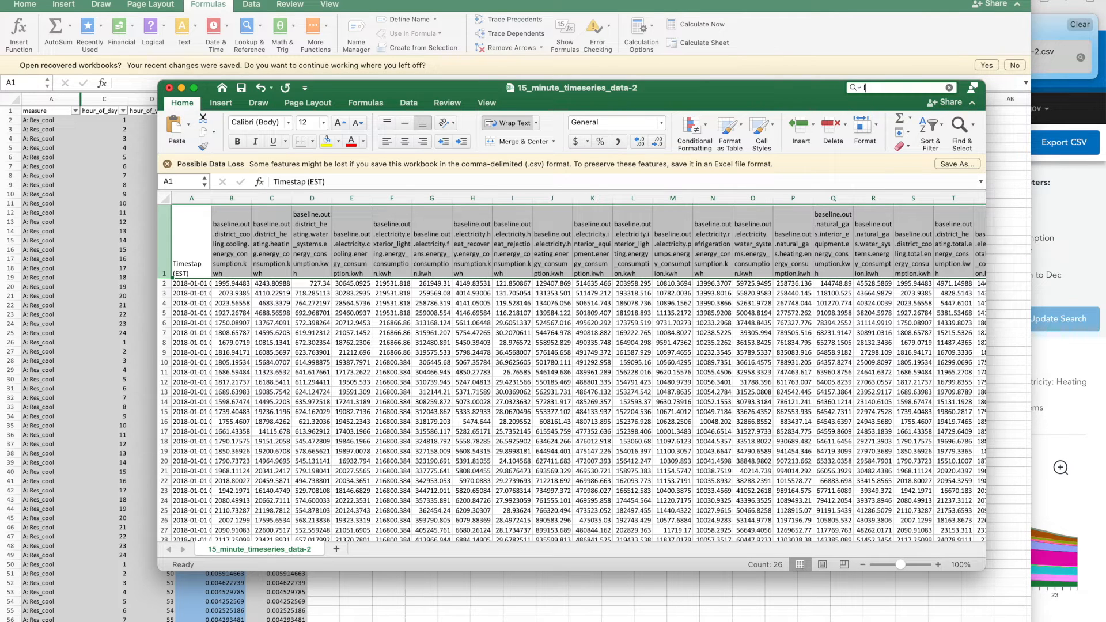
type("lighting")
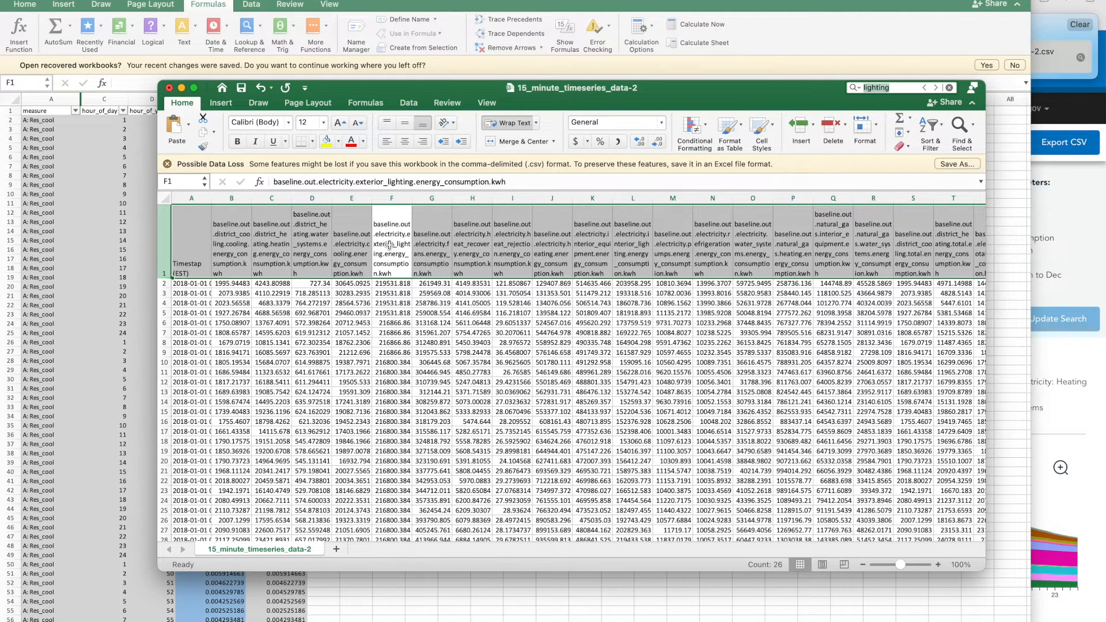
left_click(633, 243)
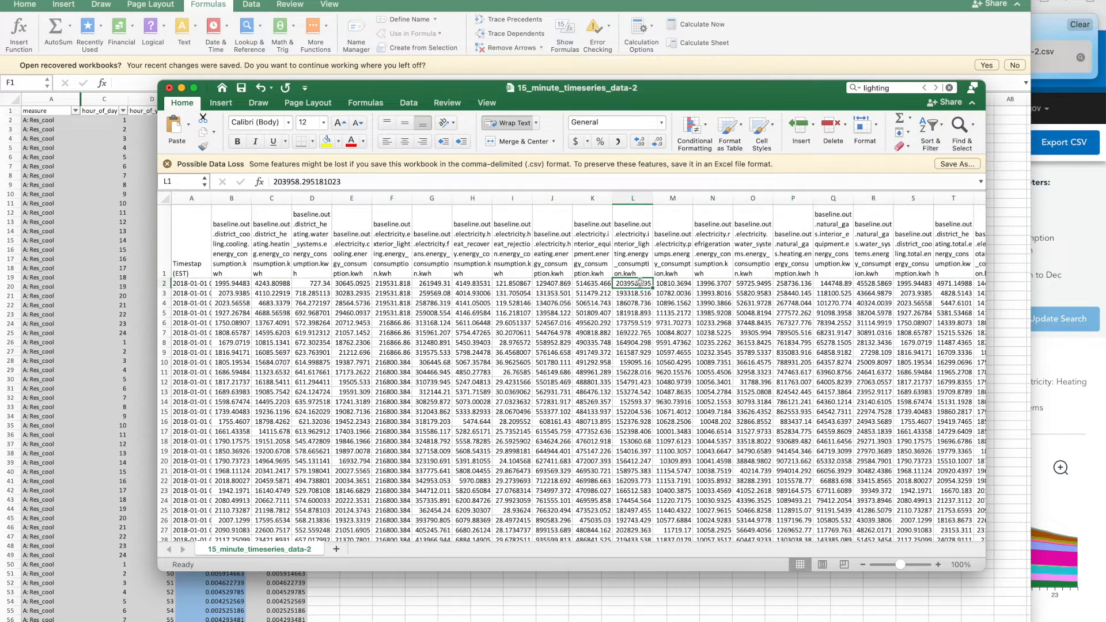
left_click(632, 283)
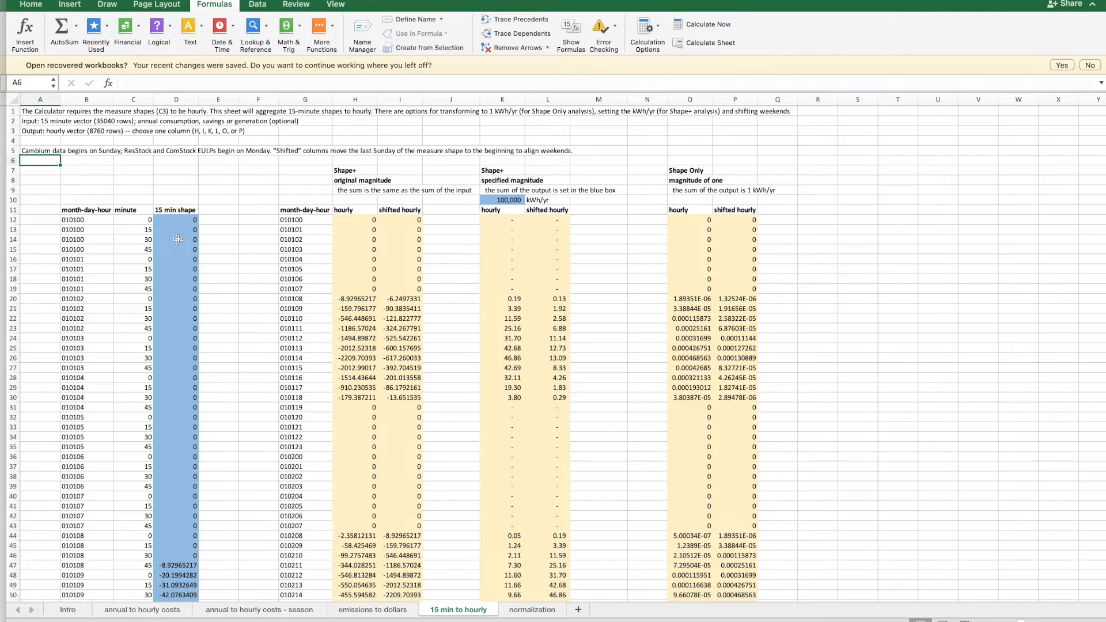
Paste the interior lighting data as values only starting at D12.
left_click(176, 220)
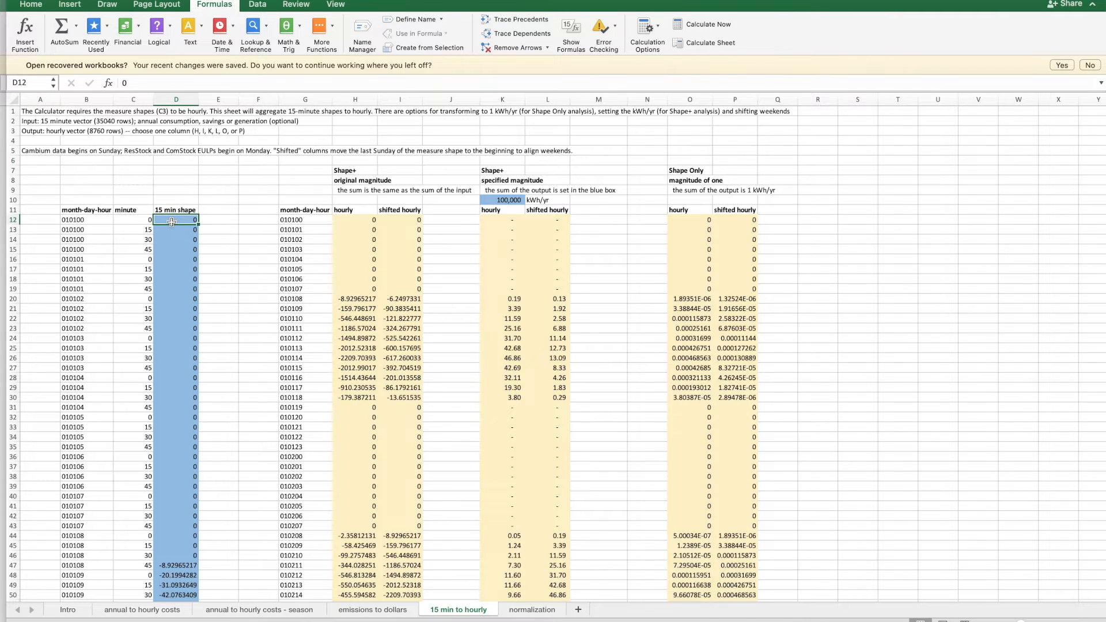
right_click(176, 220)
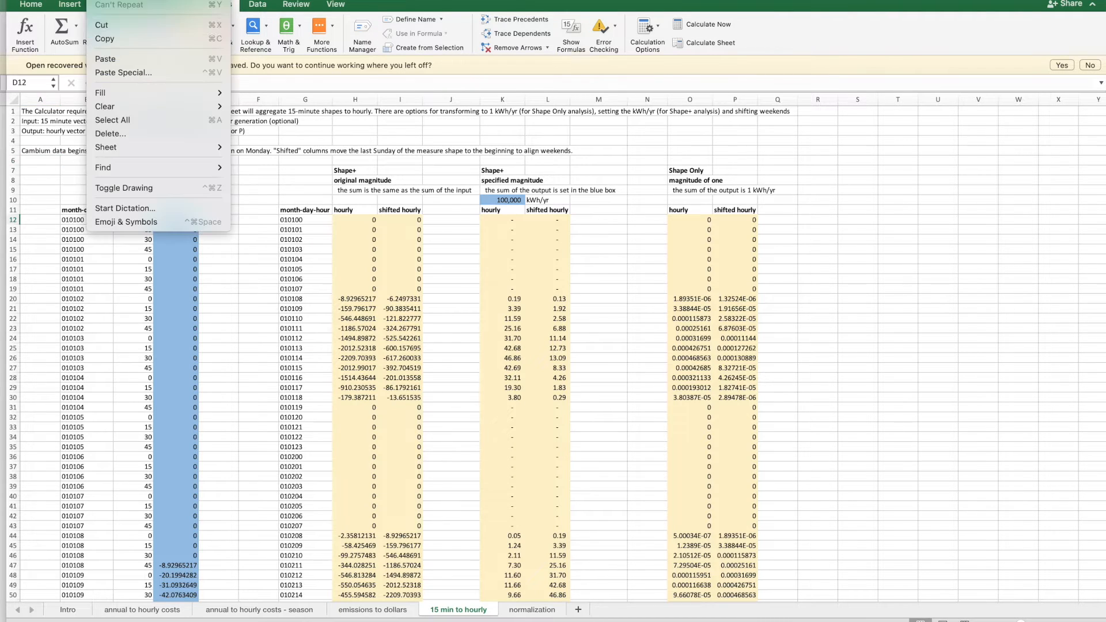
left_click(123, 72)
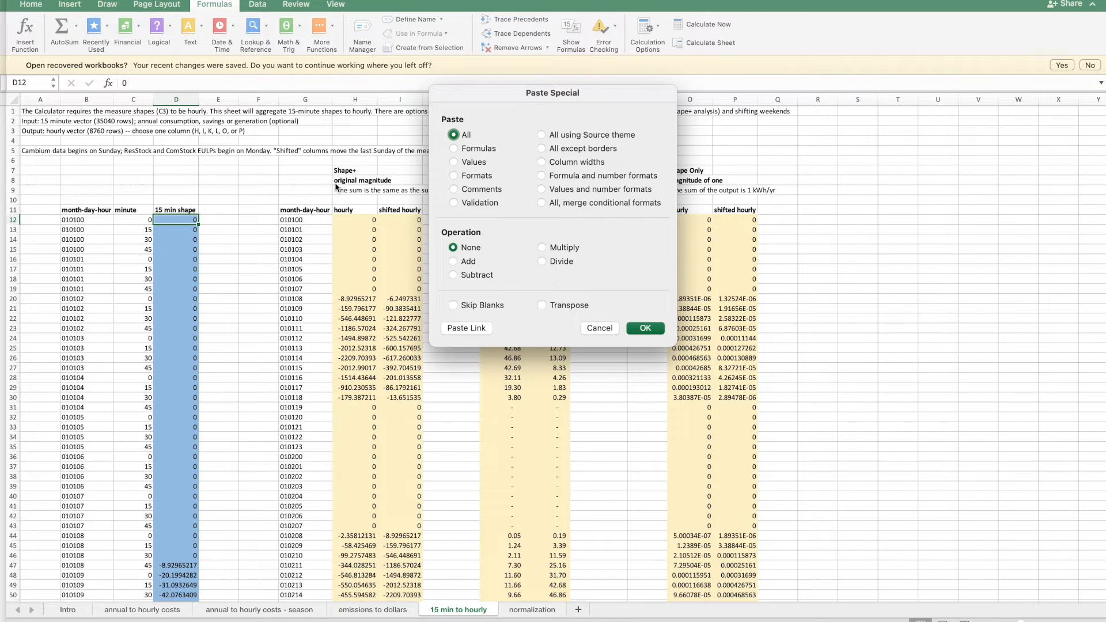
mouse_move(482, 175)
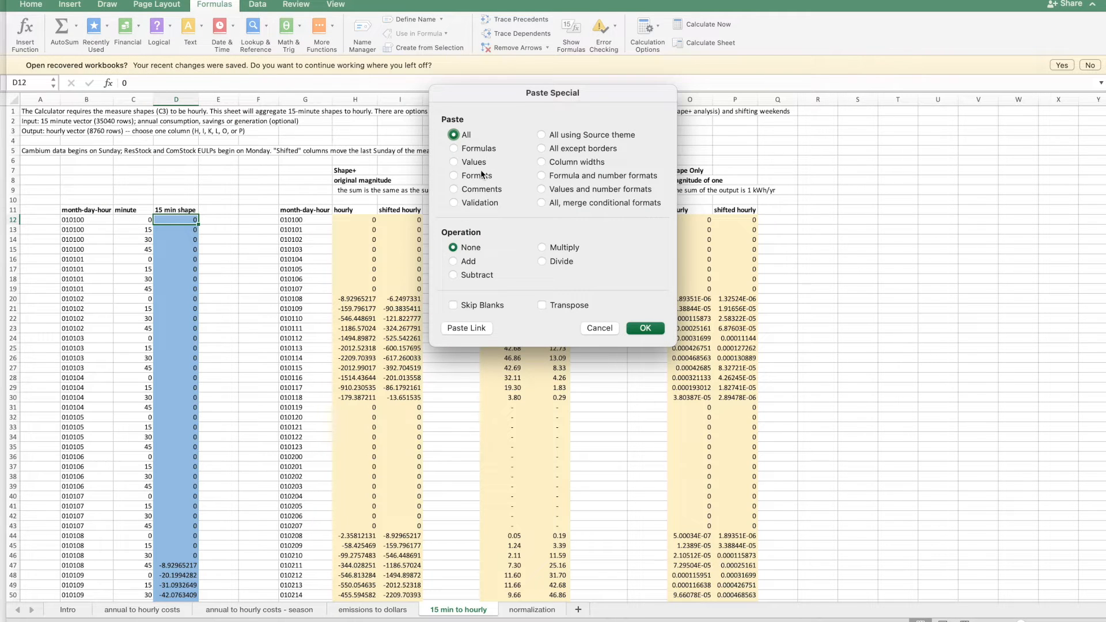
left_click(644, 328)
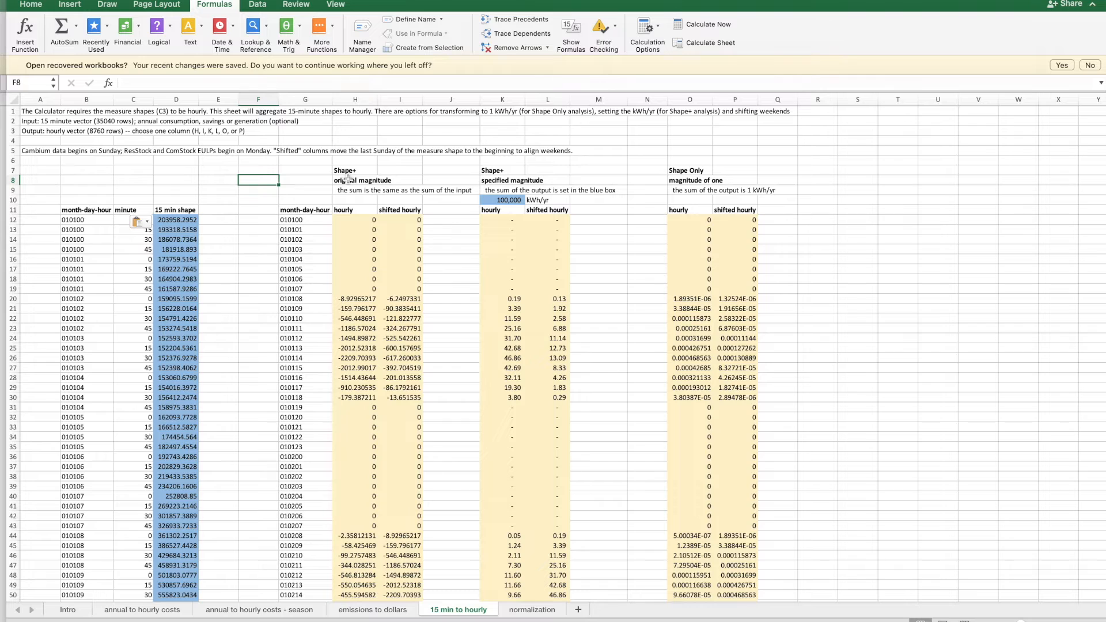
mouse_move(346, 180)
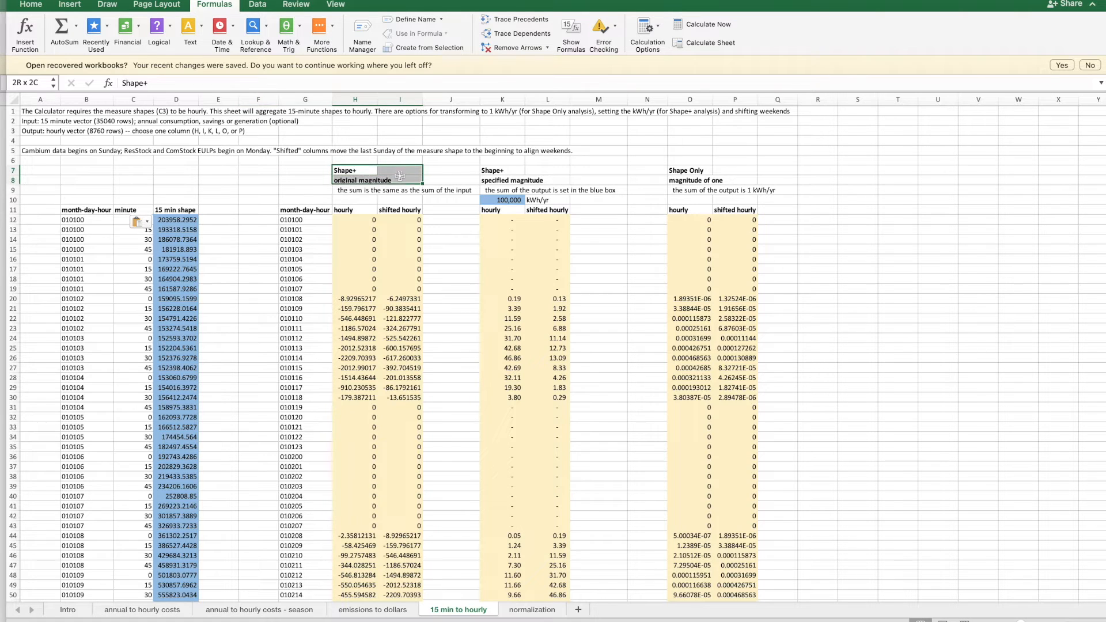
left_click(355, 174)
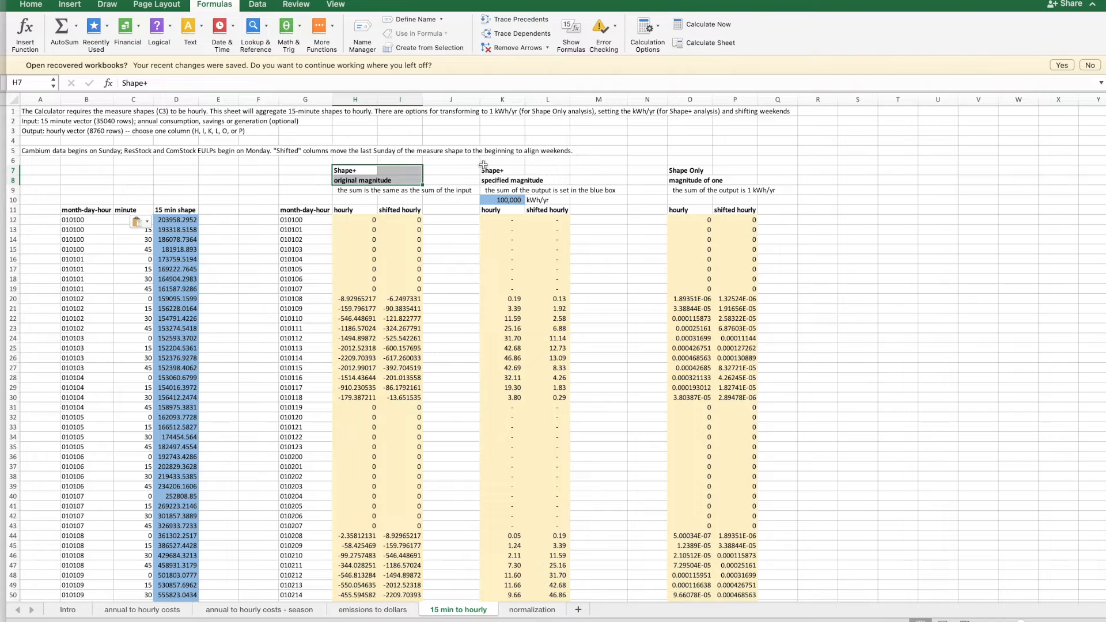
left_click(525, 175)
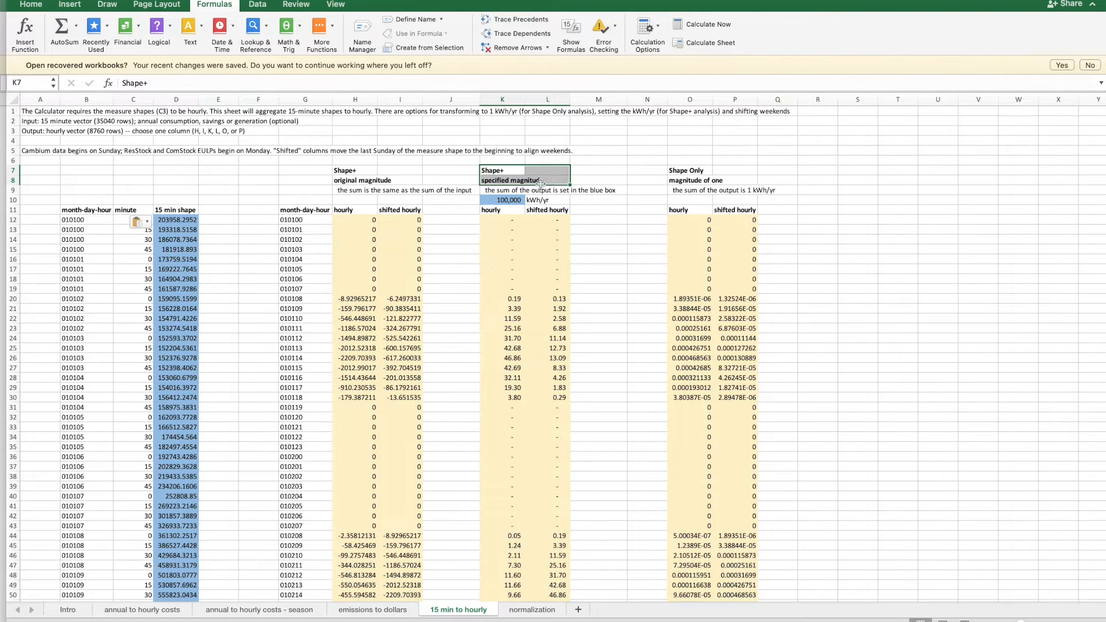
left_click(503, 200)
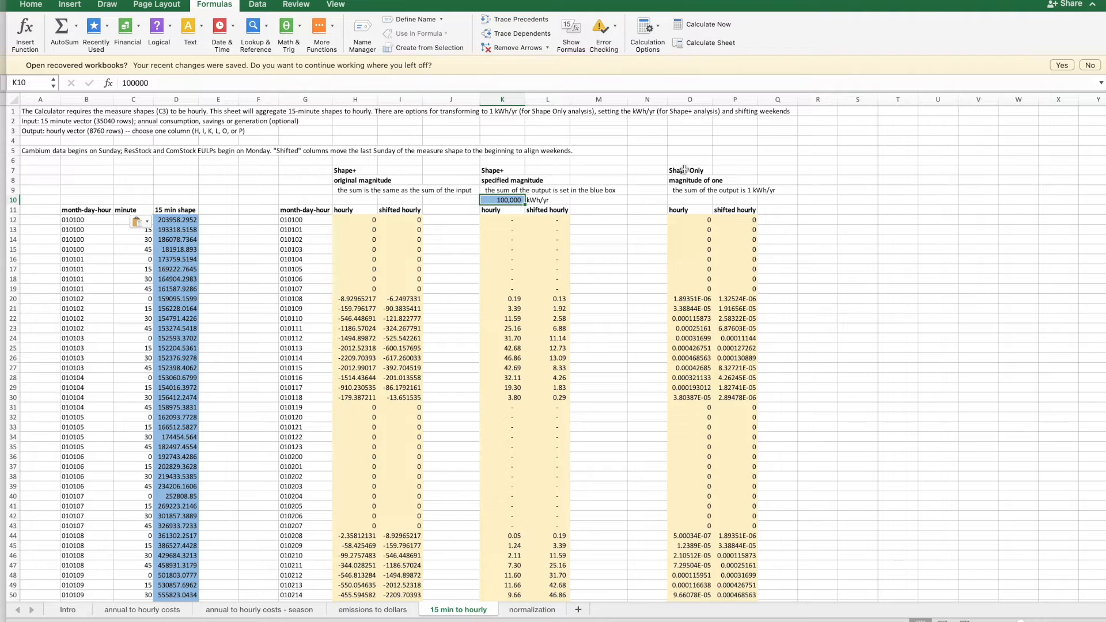
left_click(689, 170)
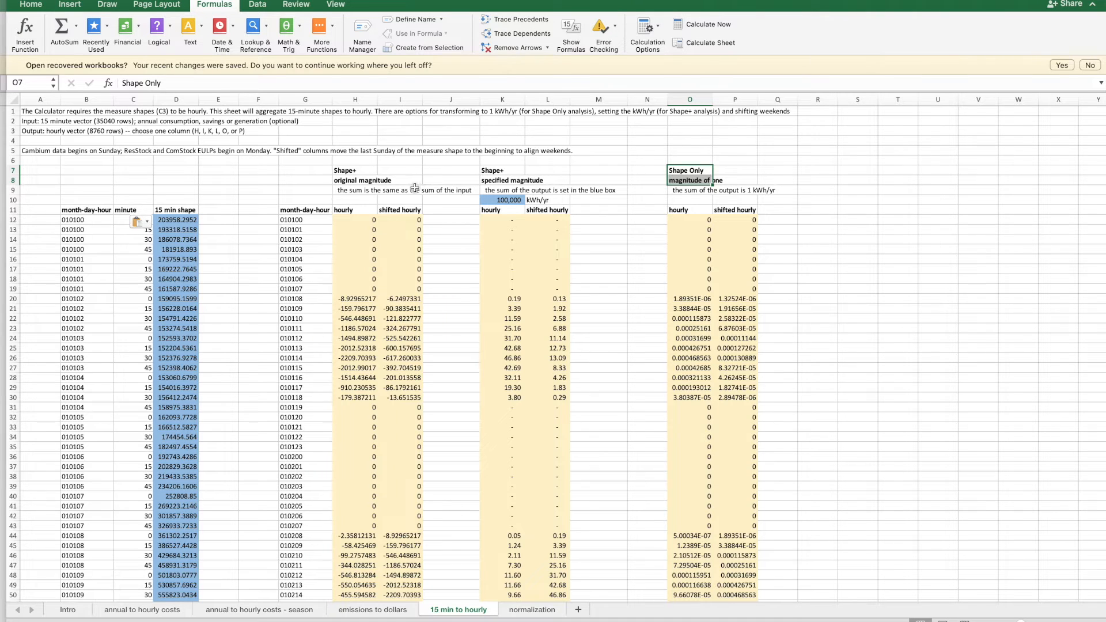
mouse_move(411, 189)
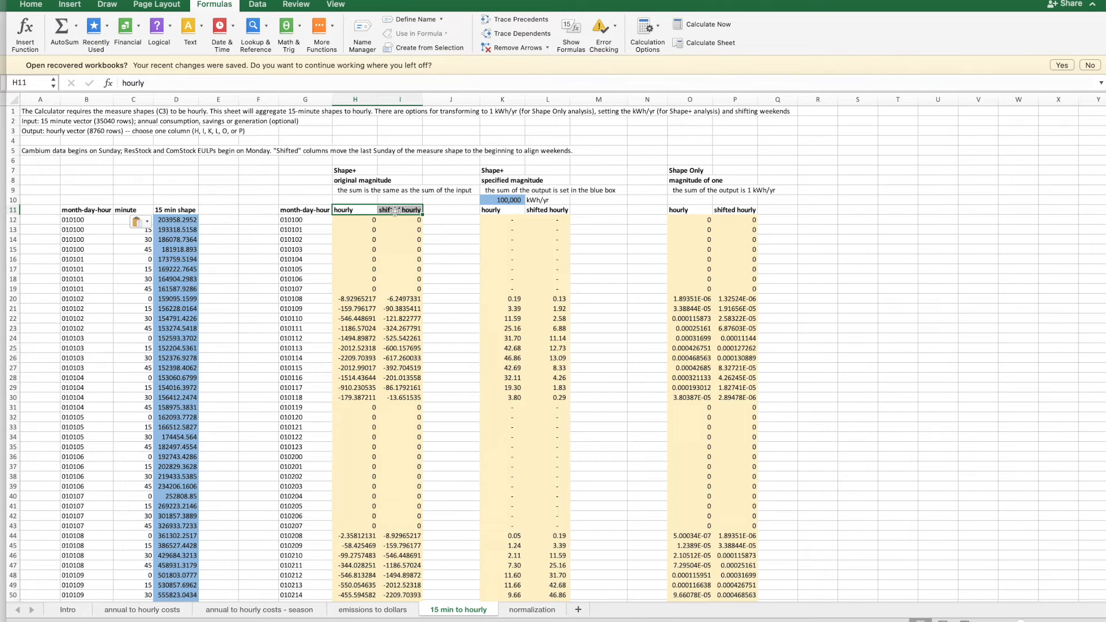
left_click(400, 210)
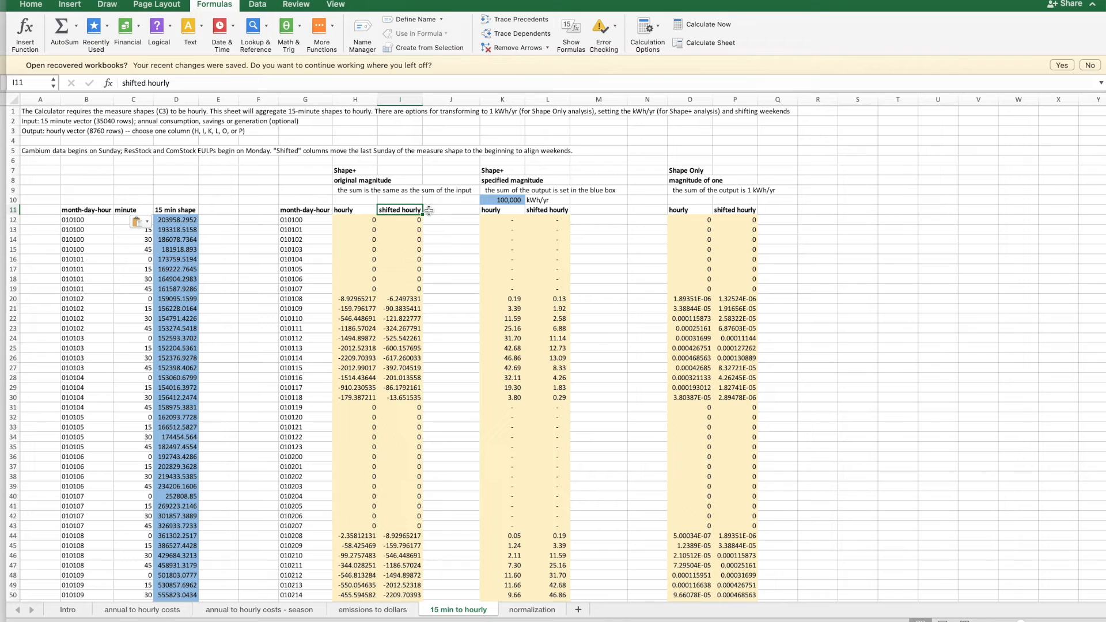
mouse_move(490, 190)
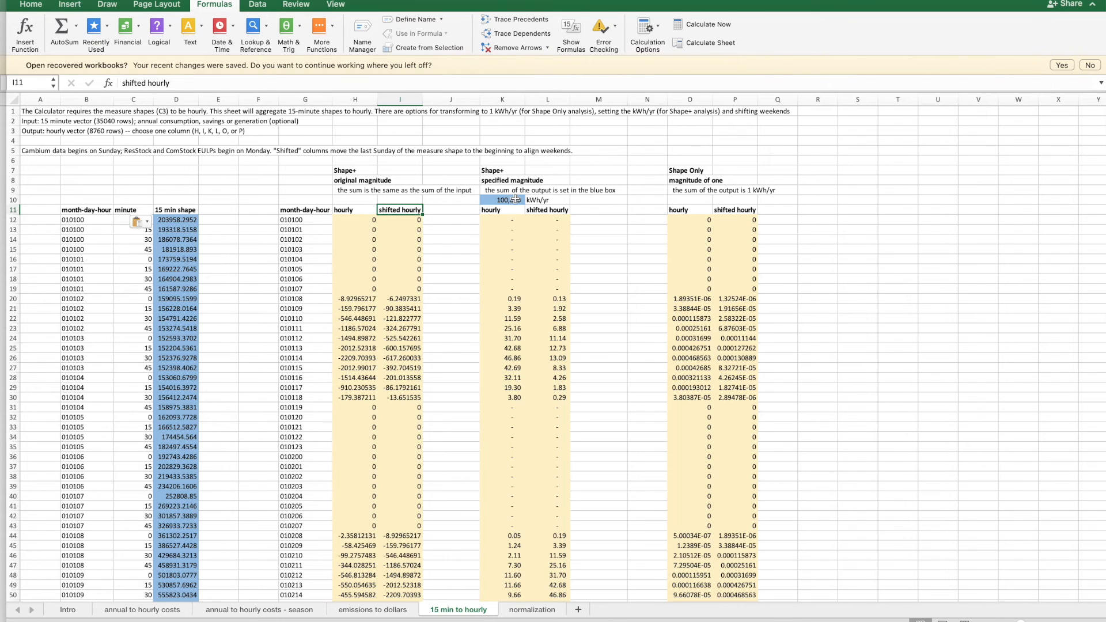
Select the annual kWh/yr target, recalculate the sheet, and inspect L12's hourly formula.
left_click(503, 200)
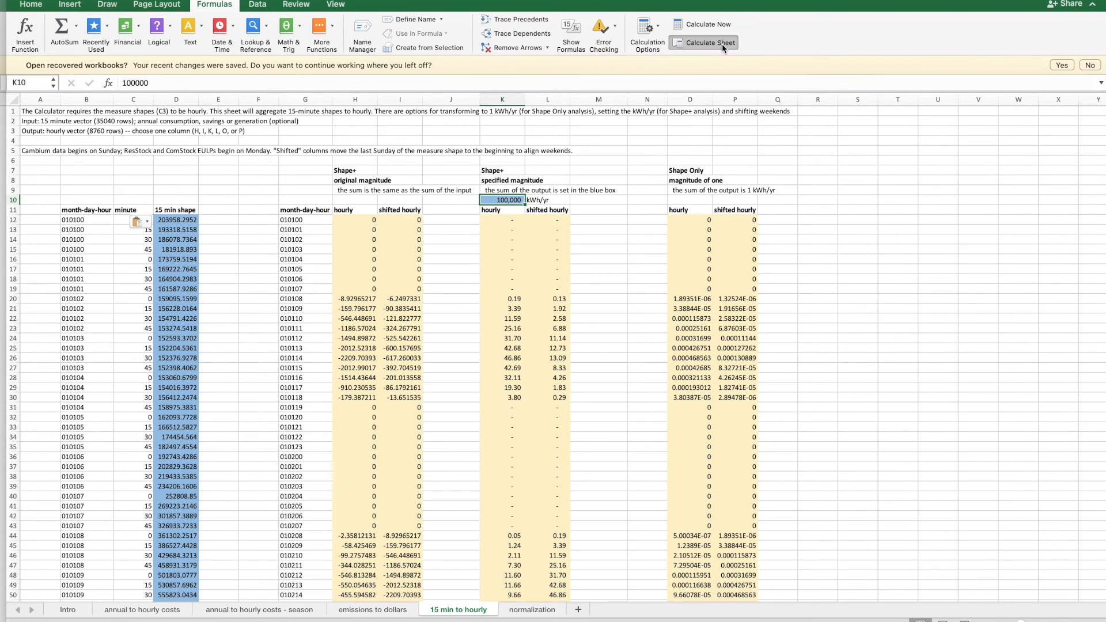
left_click(705, 42)
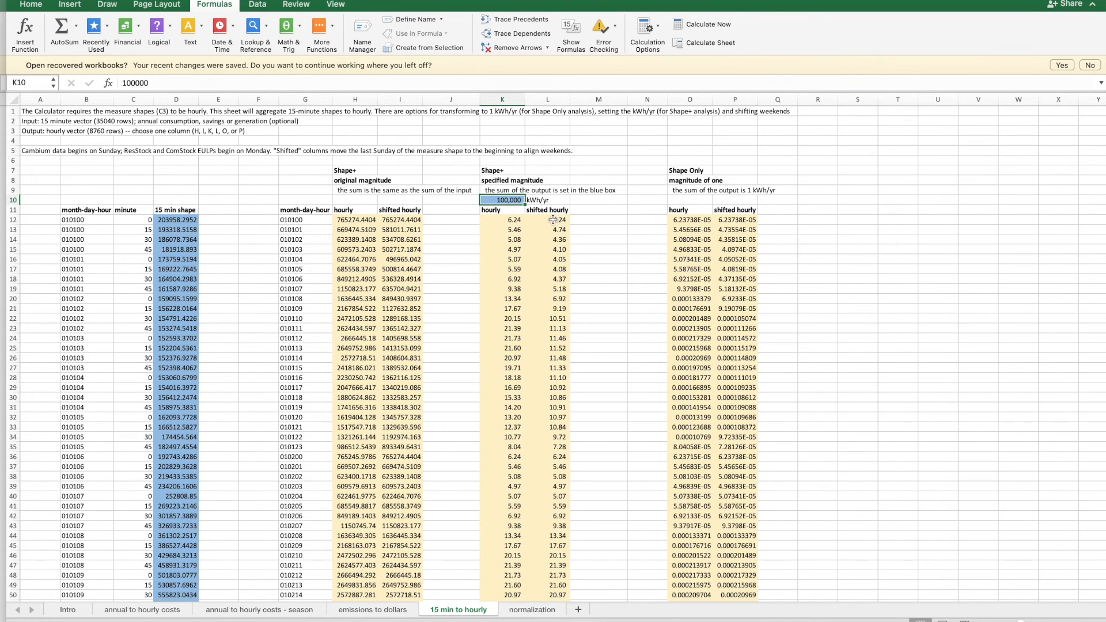
mouse_move(554, 219)
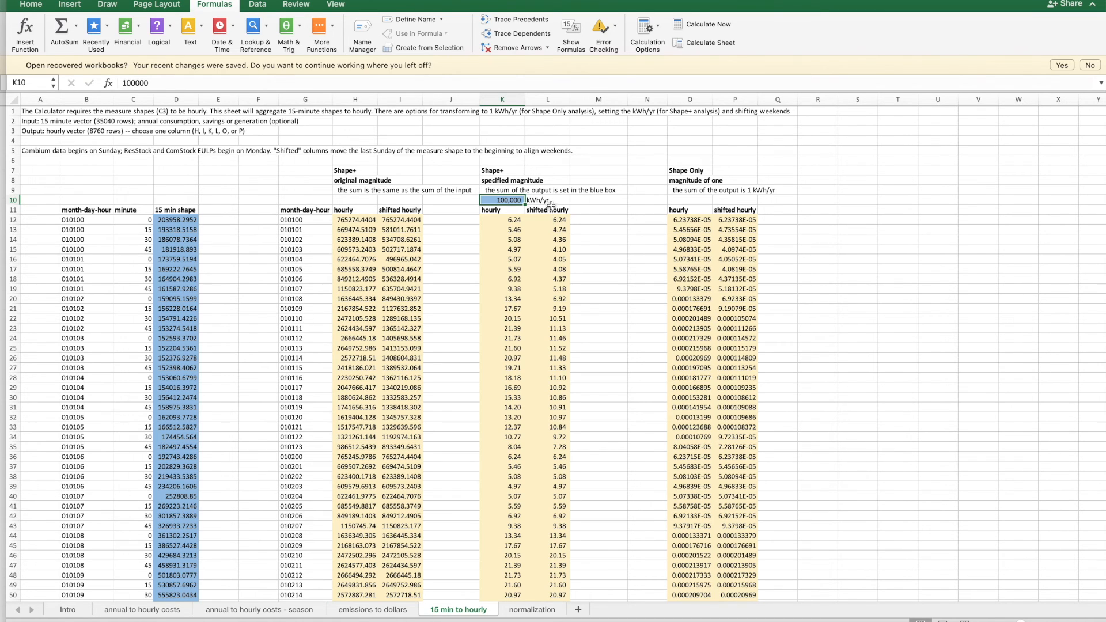
left_click(548, 219)
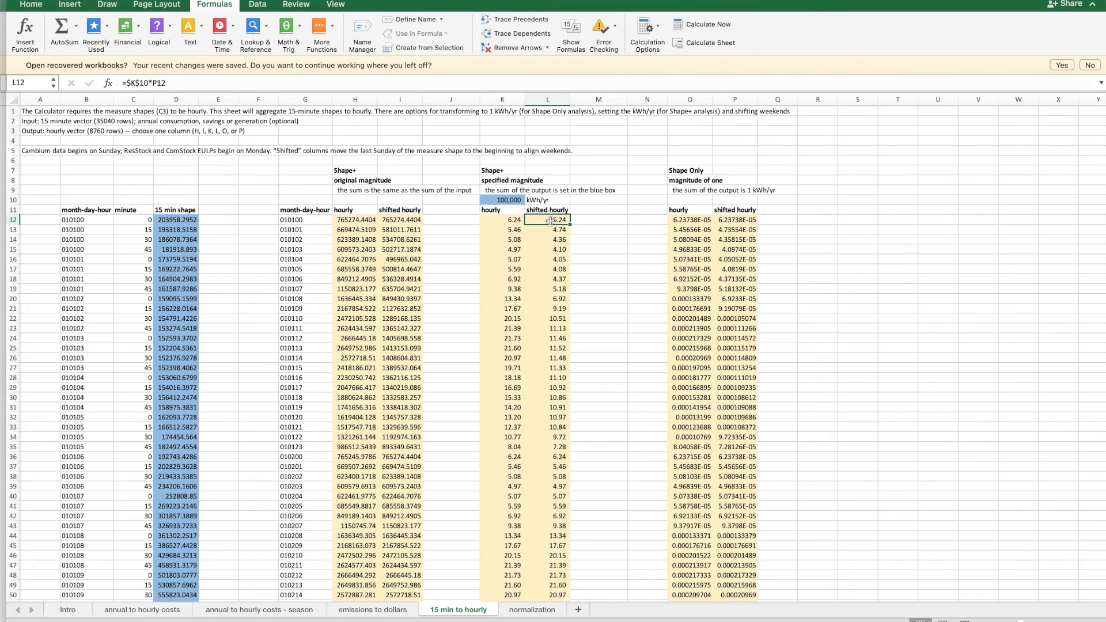
scroll("down", 3)
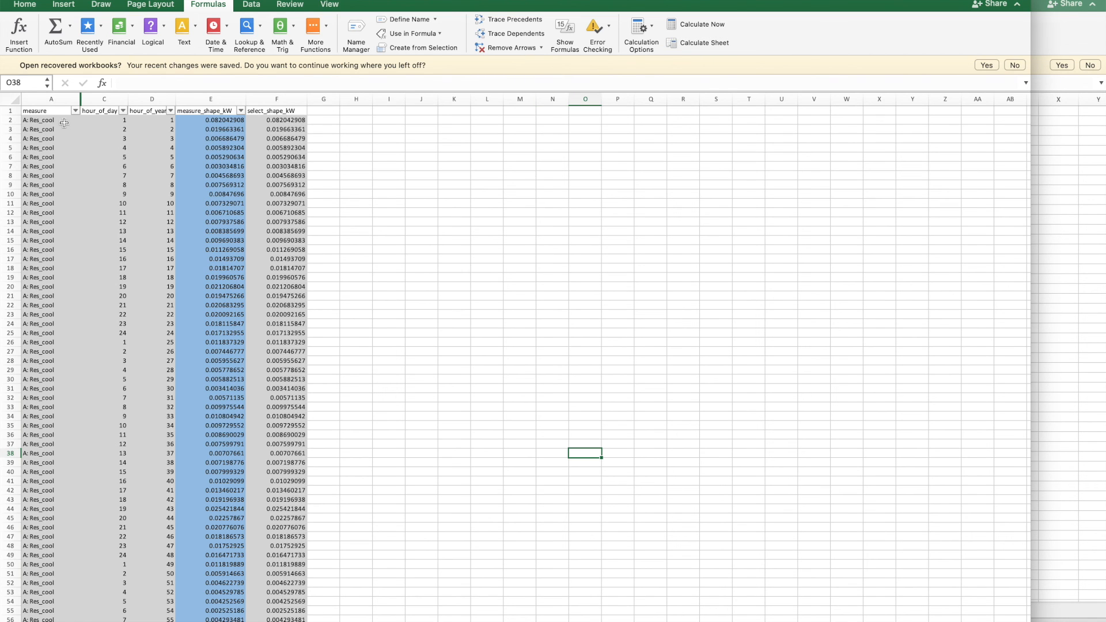
Select E43802 in the Commercial lighting rows and start a Paste Special.
left_click(75, 111)
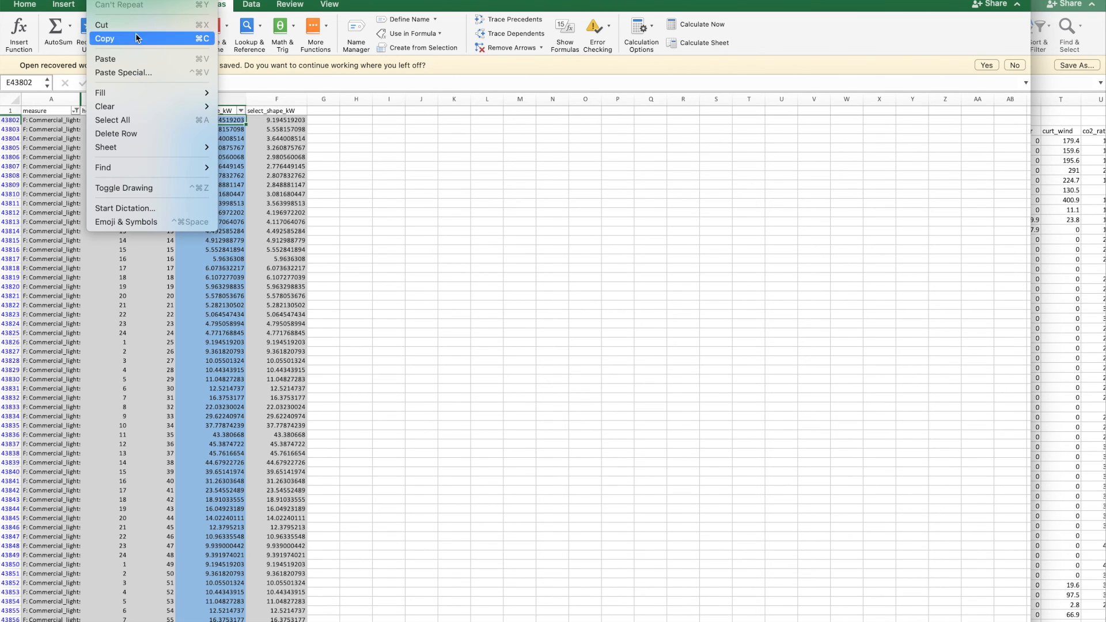
left_click(125, 72)
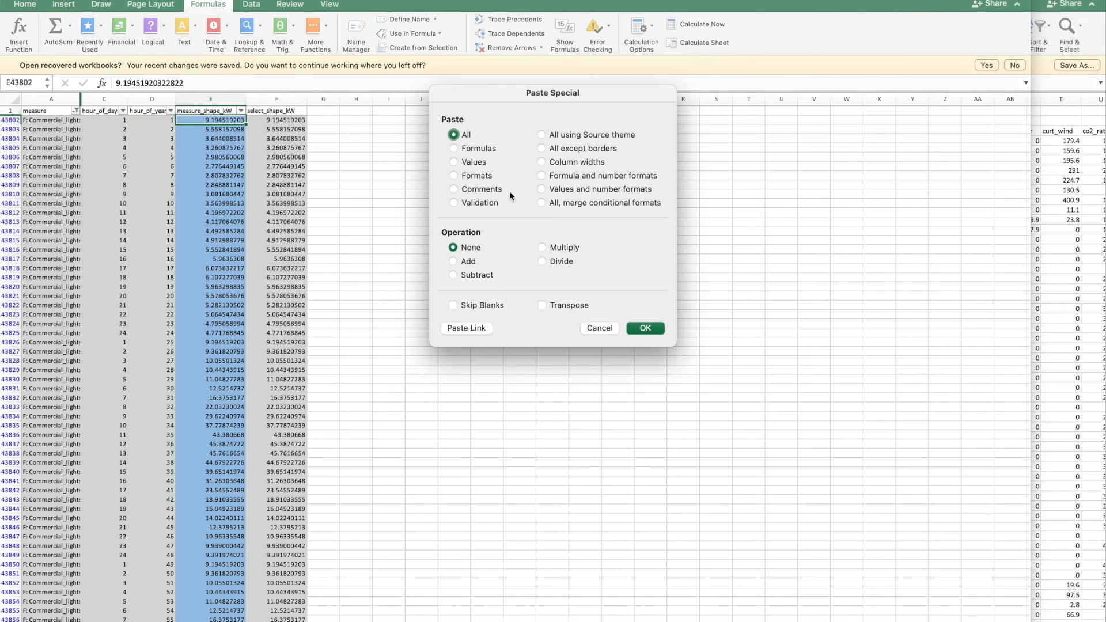